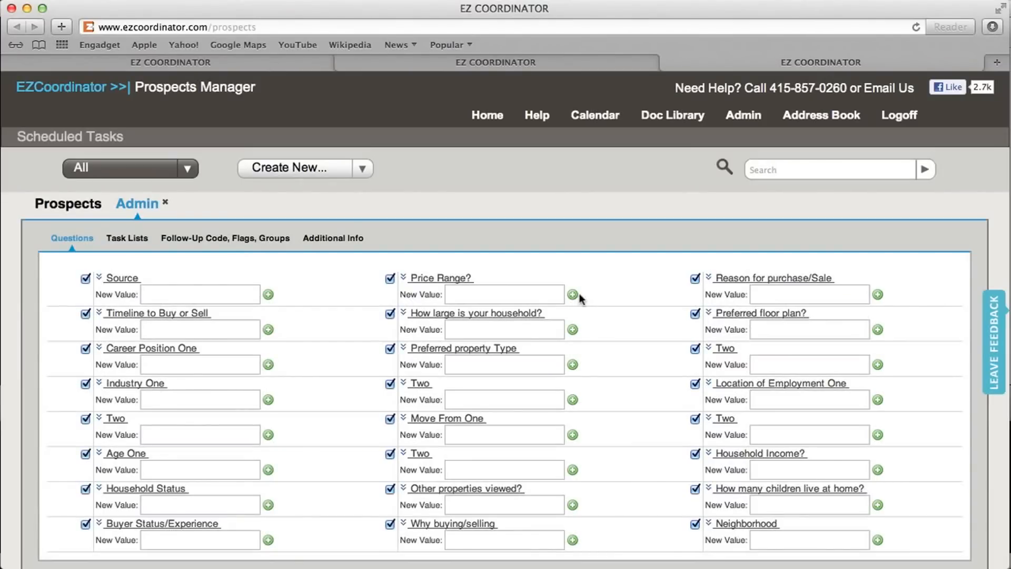
{"action": "mouse_move", "coordinate": [360, 289]}
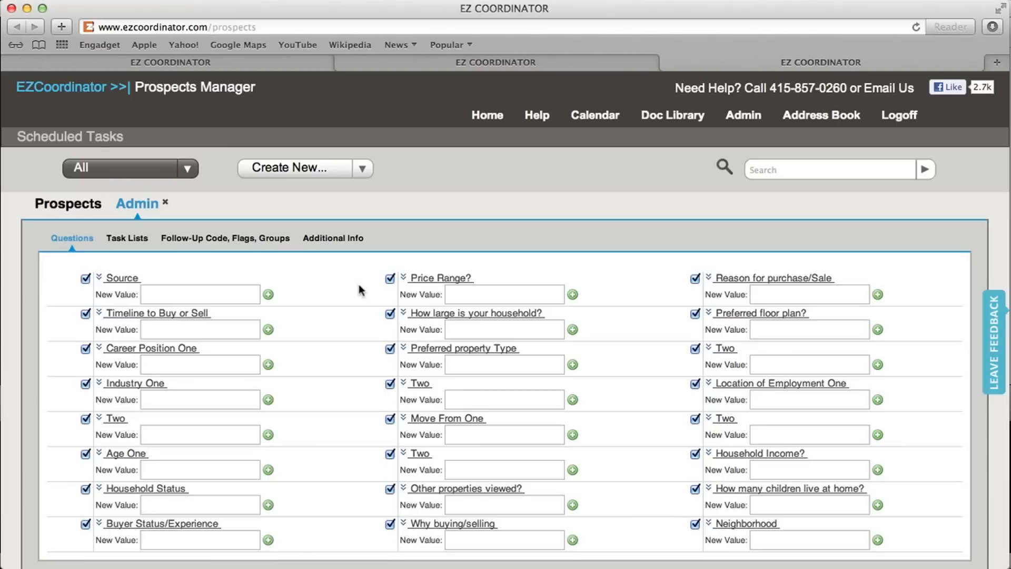
{"action": "mouse_move", "coordinate": [739, 123]}
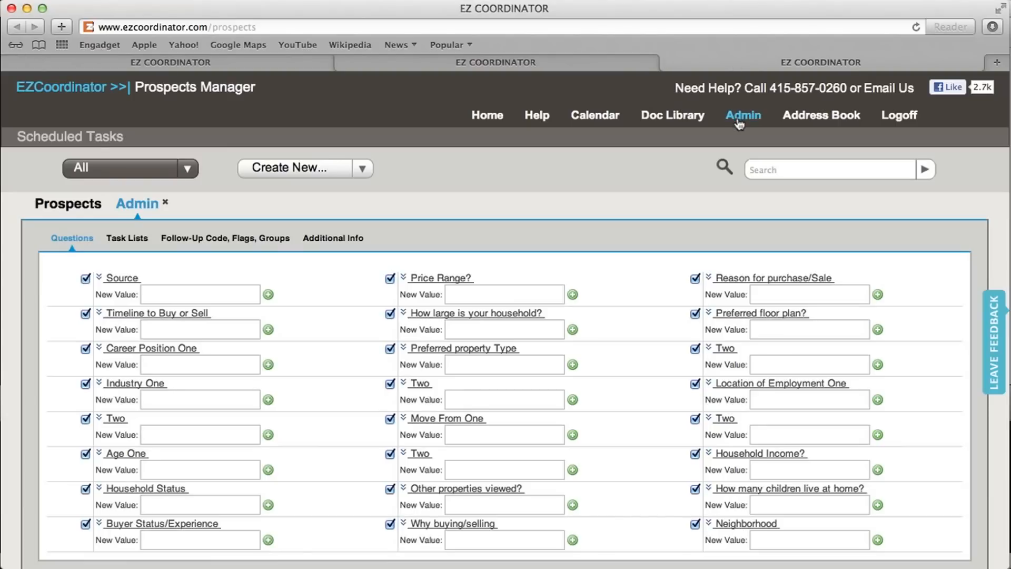
{"action": "mouse_move", "coordinate": [409, 235]}
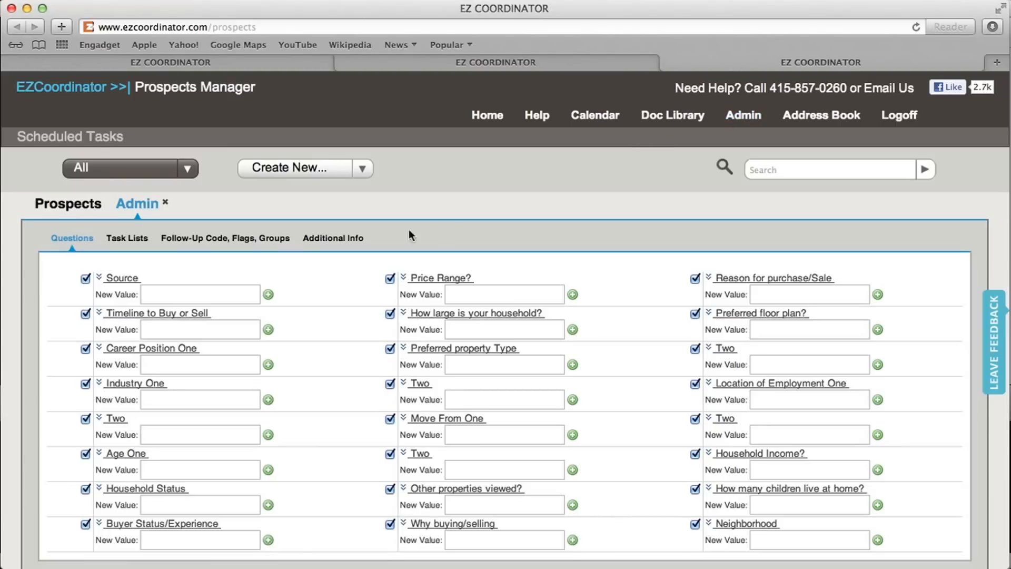
{"action": "mouse_move", "coordinate": [70, 242]}
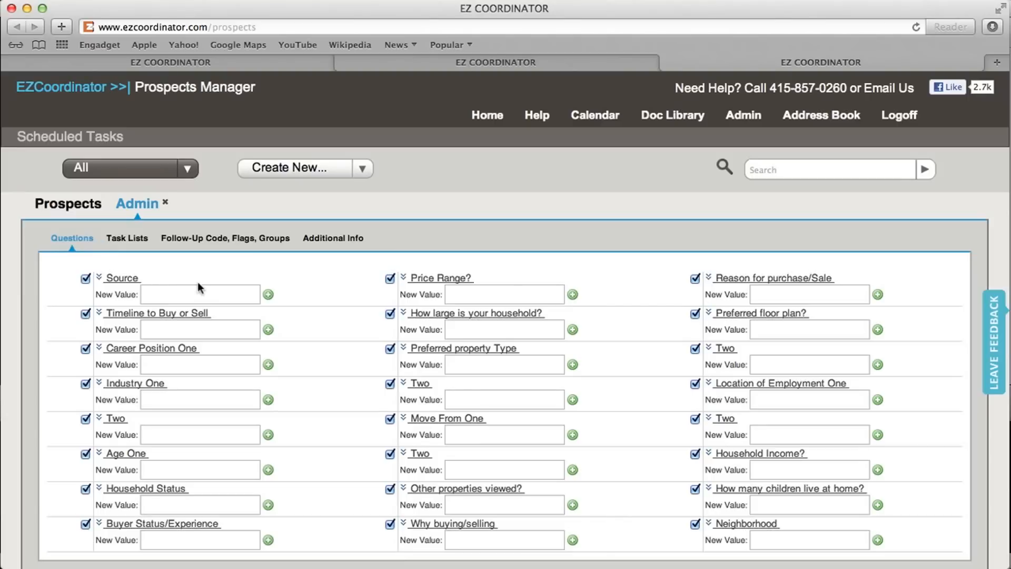
{"action": "mouse_move", "coordinate": [307, 439]}
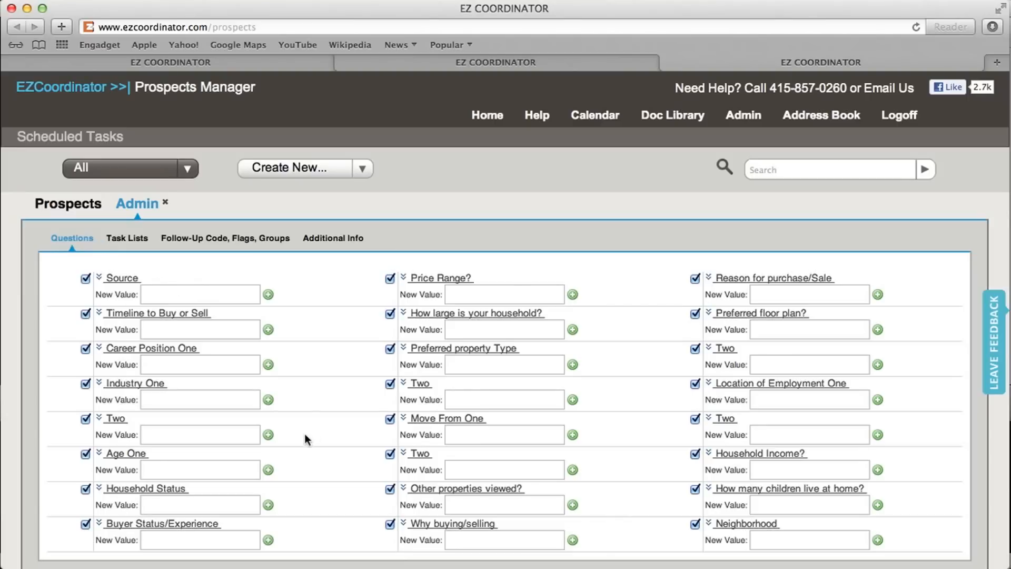
{"action": "mouse_move", "coordinate": [319, 437]}
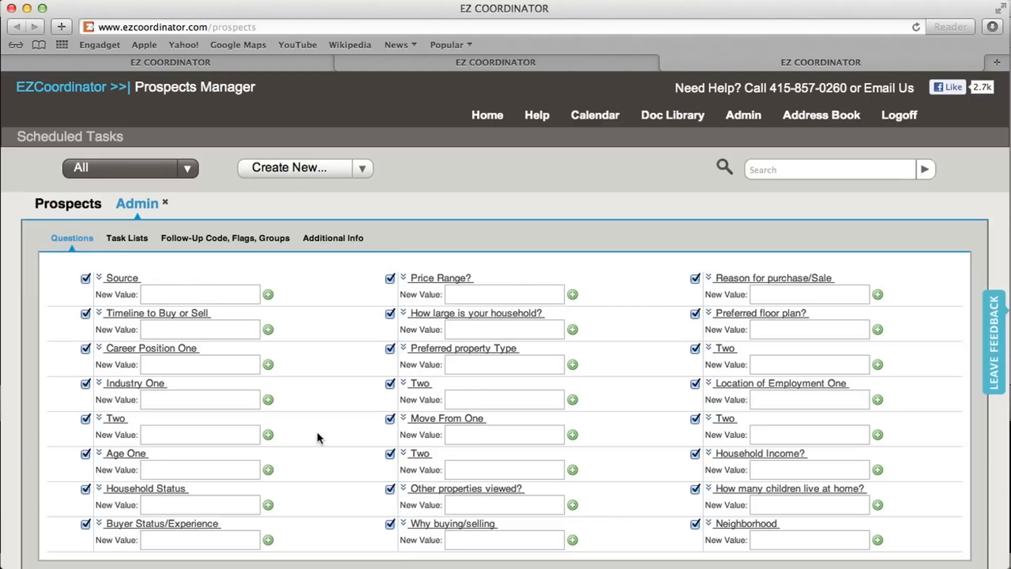
{"action": "mouse_move", "coordinate": [338, 351]}
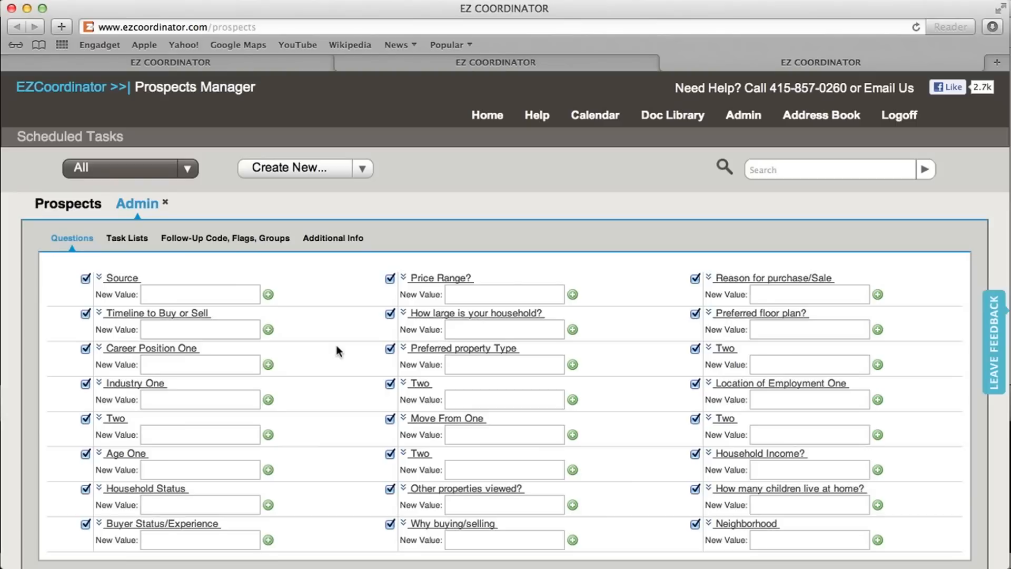
{"action": "mouse_move", "coordinate": [312, 295]}
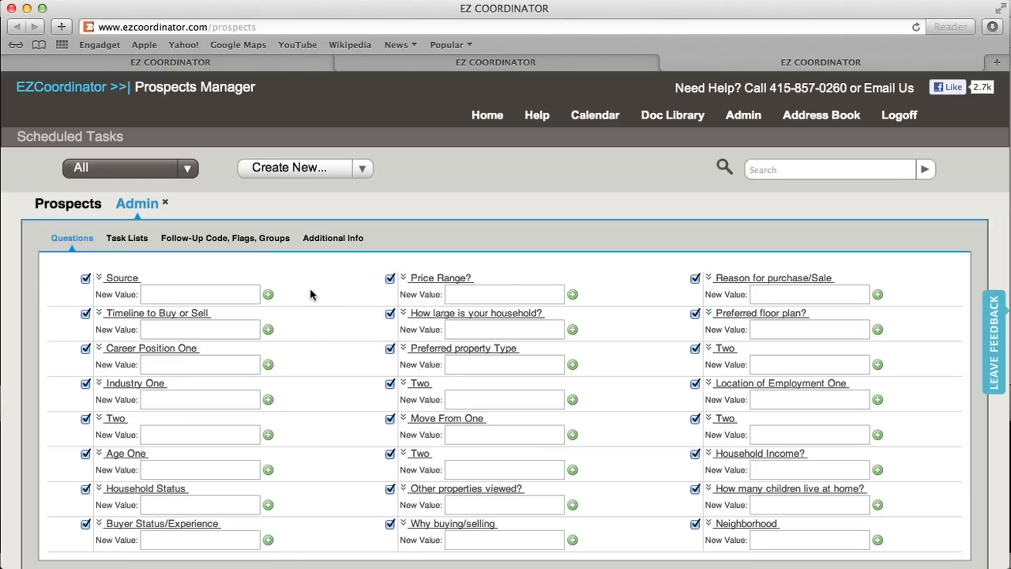
Step: Add 'Web Ad' as a new value in the Source question's list of options
{"action": "left_click", "coordinate": [169, 294]}
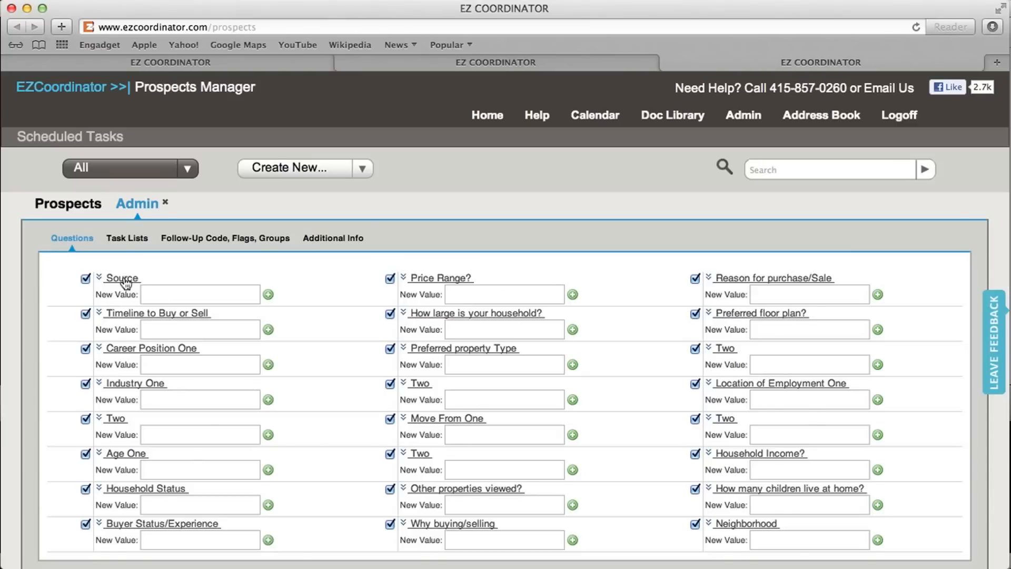
{"action": "left_click", "coordinate": [99, 278]}
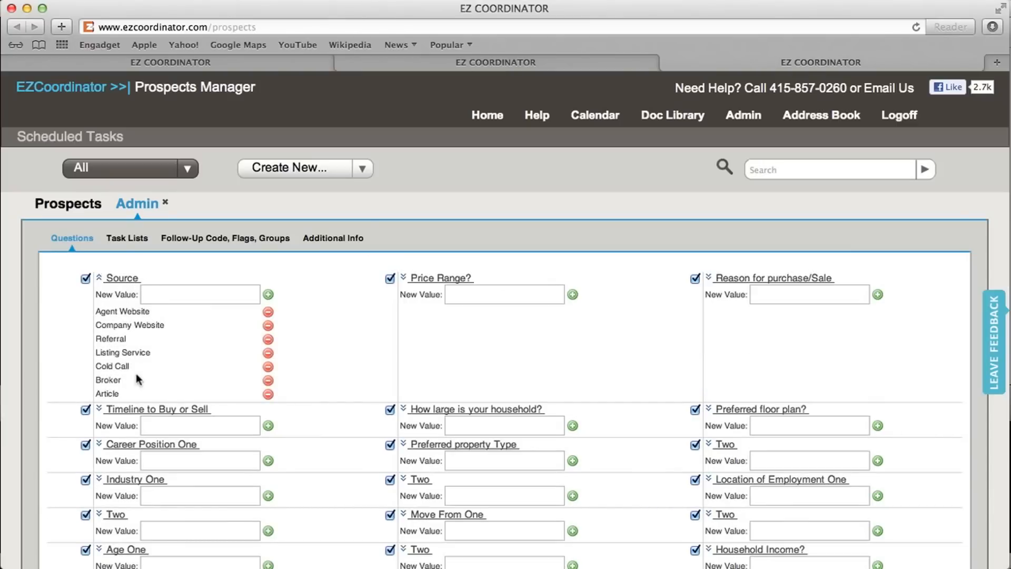
{"action": "mouse_move", "coordinate": [130, 284]}
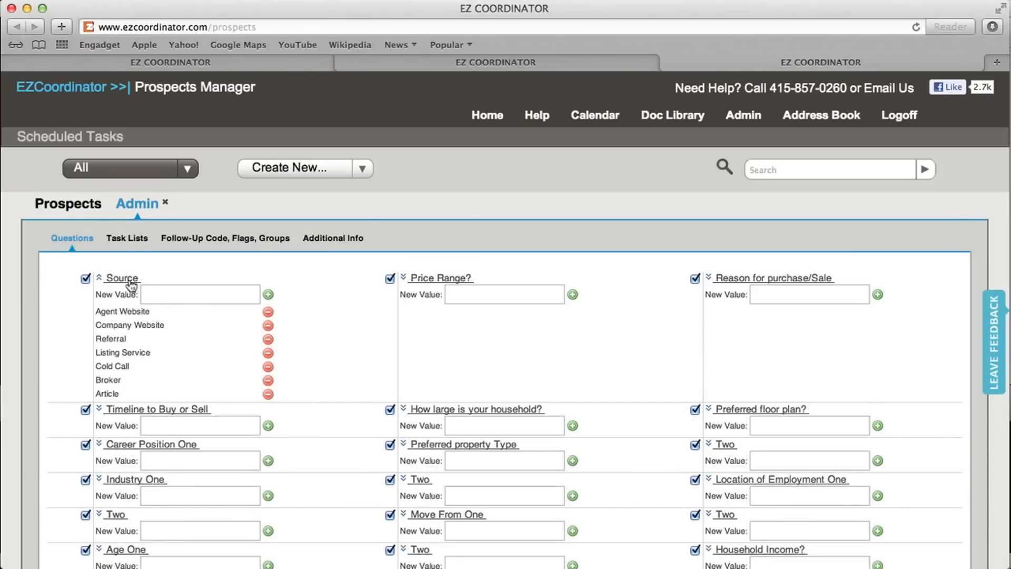
{"action": "left_click", "coordinate": [198, 295]}
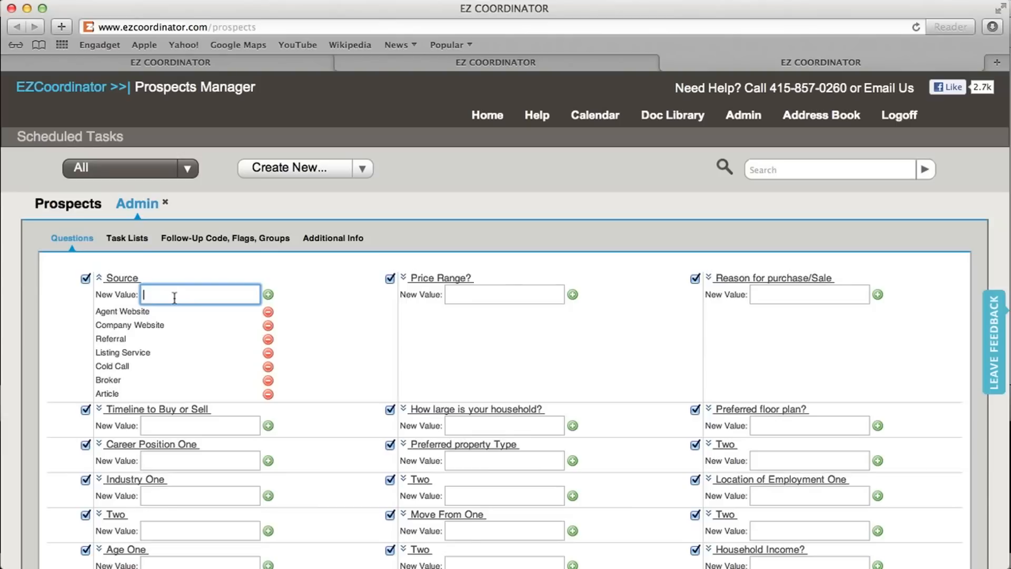
{"action": "type", "text": "N"}
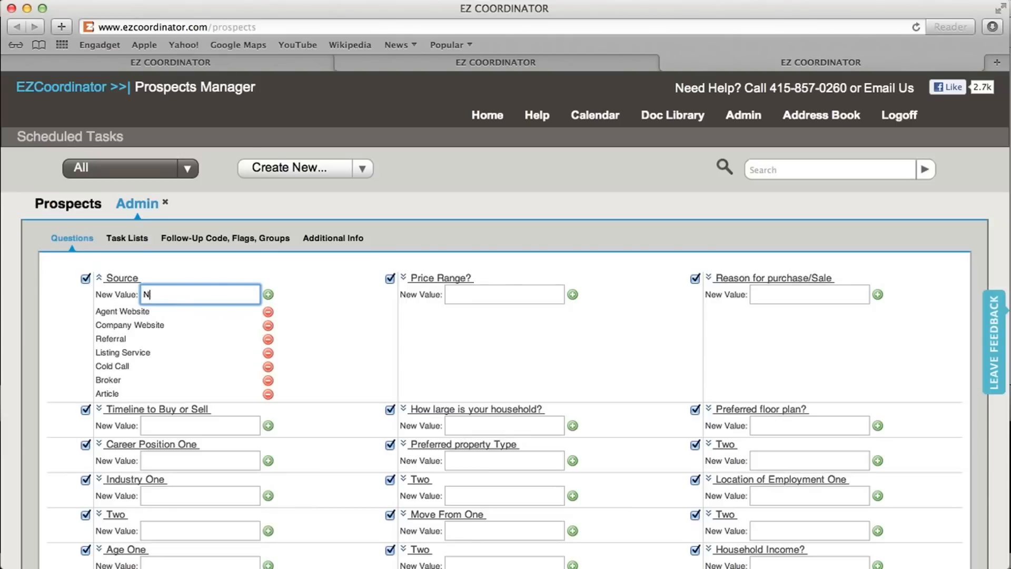
{"action": "type", "text": "Web Ad"}
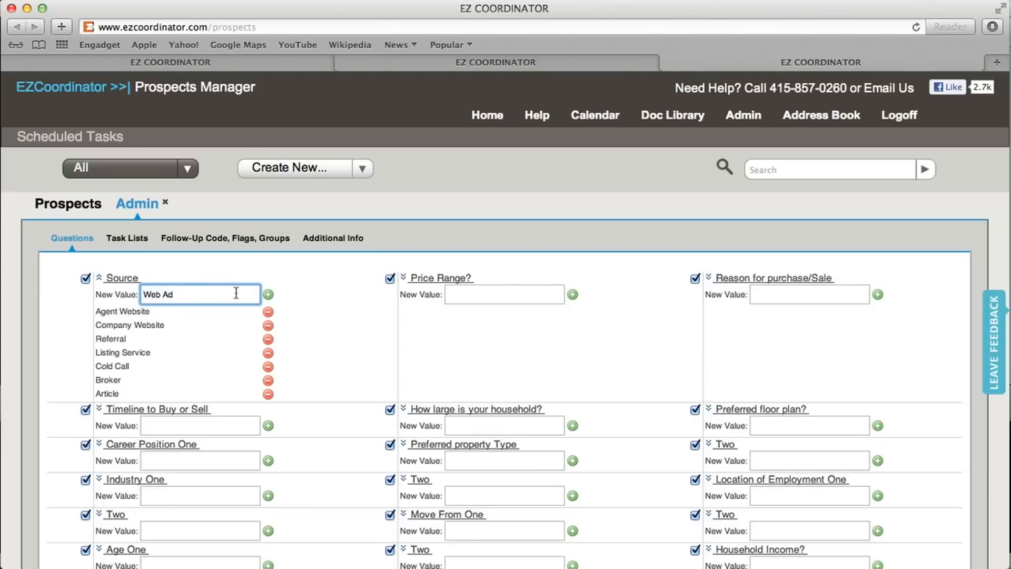
{"action": "left_click", "coordinate": [268, 295]}
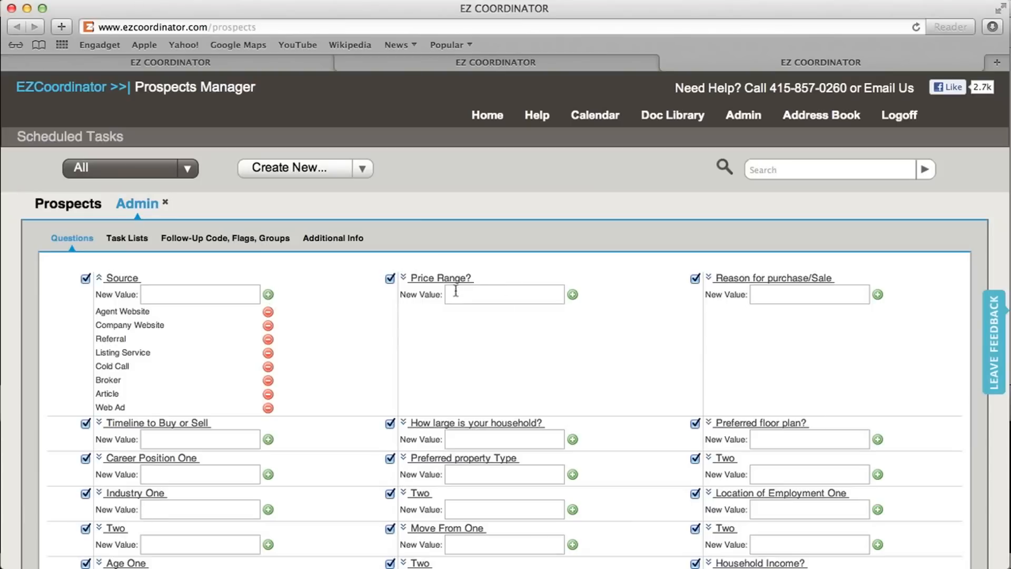
{"action": "mouse_move", "coordinate": [185, 309]}
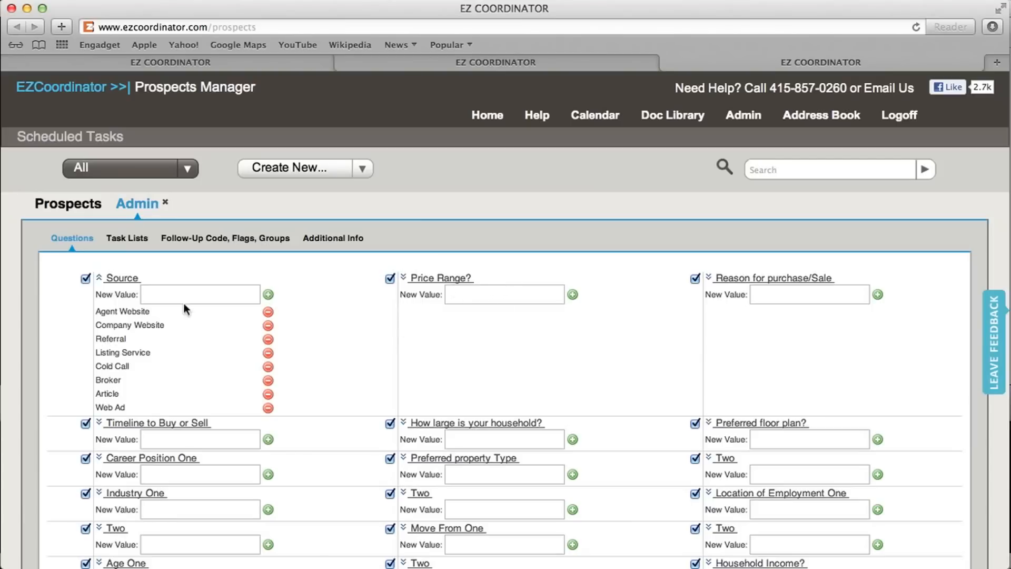
{"action": "mouse_move", "coordinate": [289, 344]}
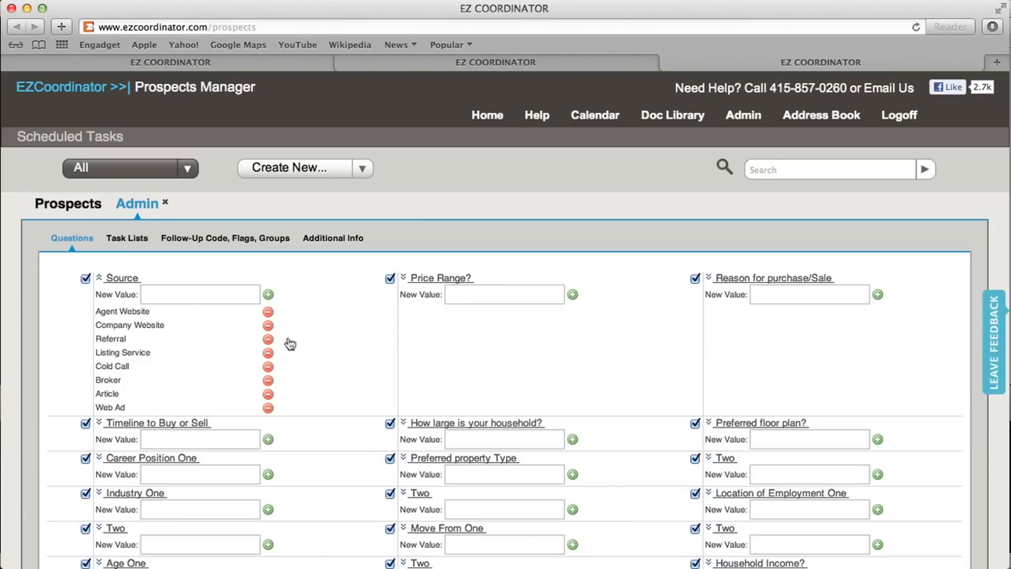
{"action": "mouse_move", "coordinate": [135, 242]}
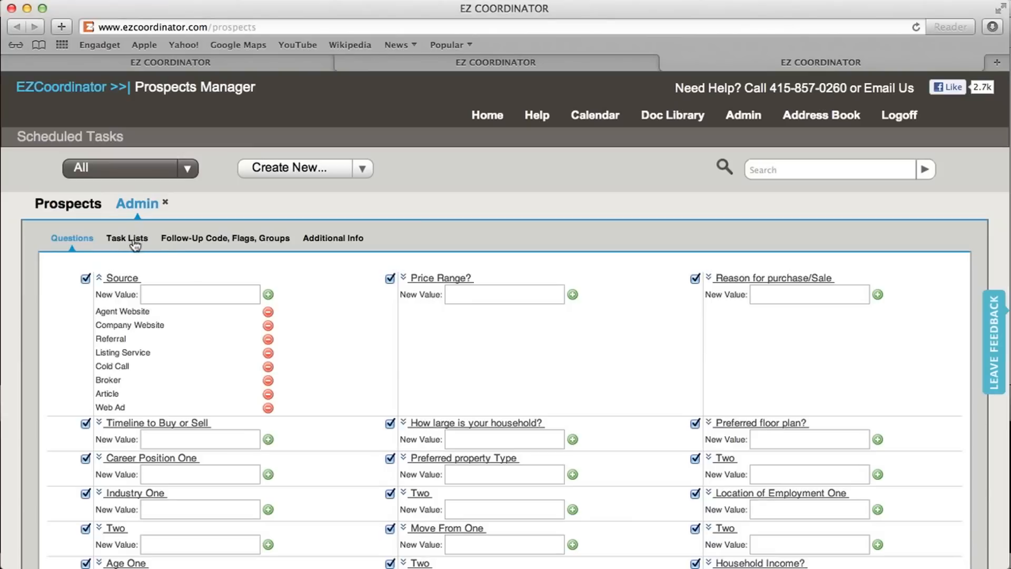
Step: Create a new task list tab named 'New Client' on the Task Lists page
{"action": "left_click", "coordinate": [127, 238]}
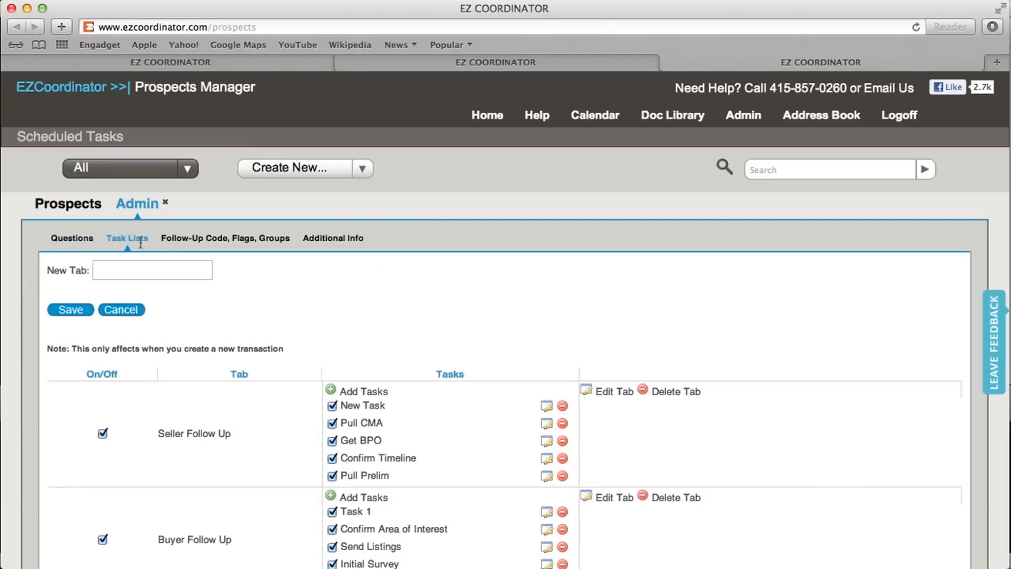
{"action": "mouse_move", "coordinate": [366, 321]}
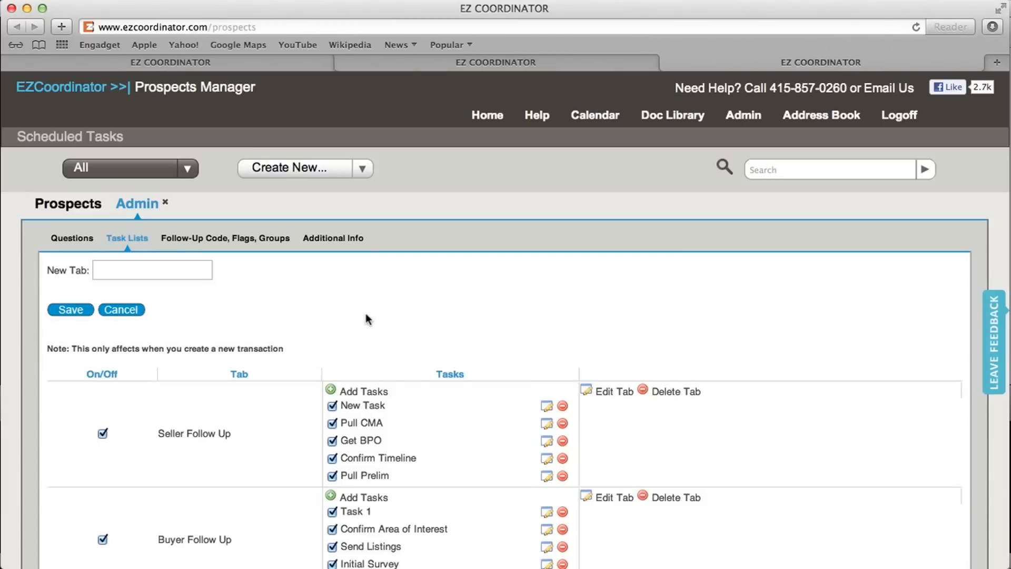
{"action": "left_click", "coordinate": [152, 270]}
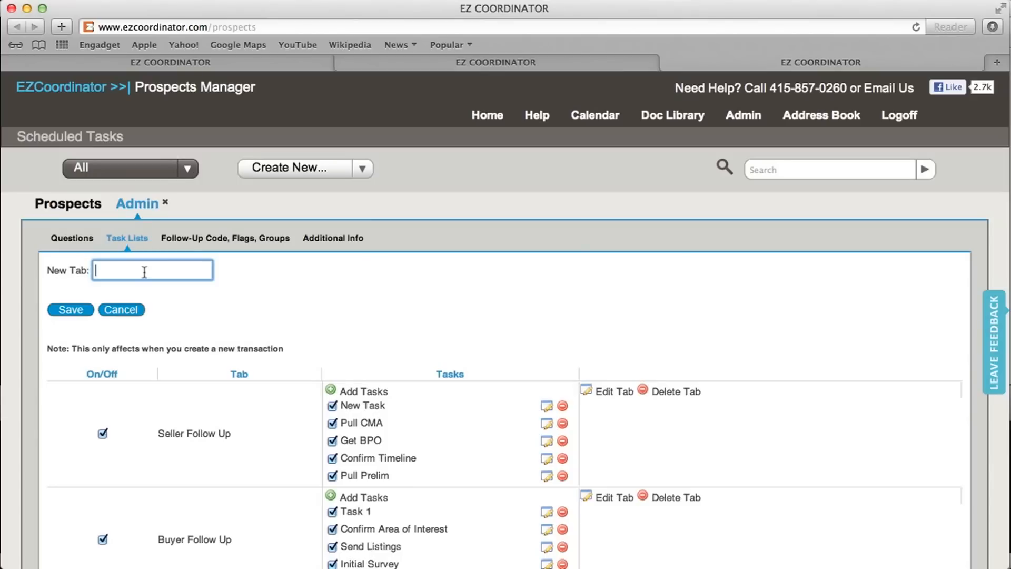
{"action": "type", "text": "N"}
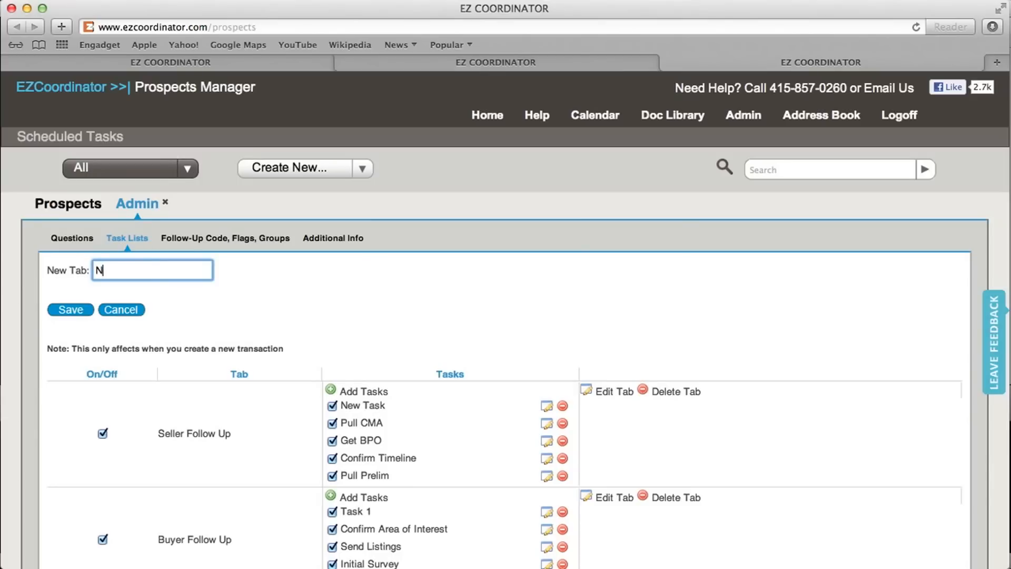
{"action": "type", "text": "ew Fl"}
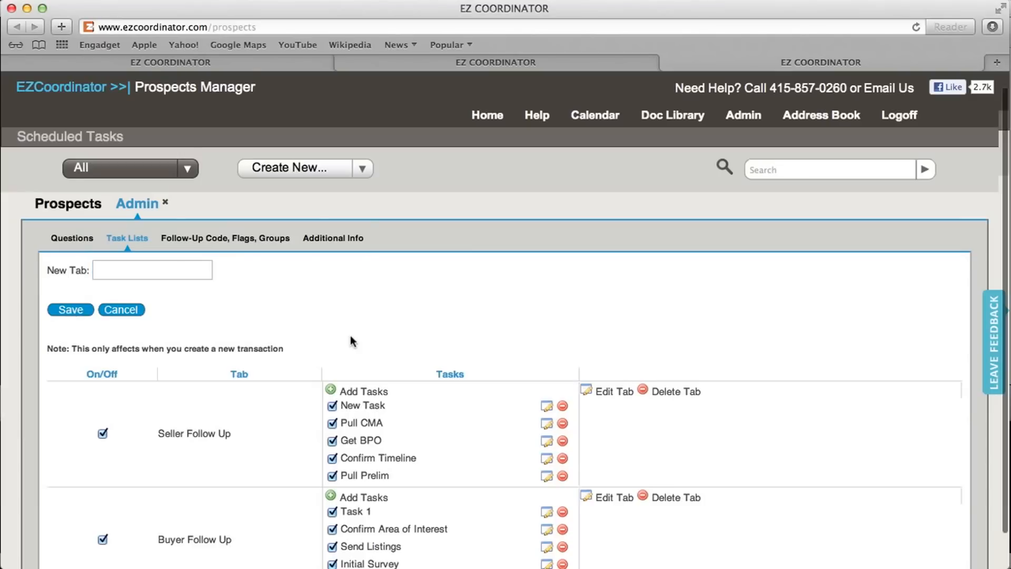
{"action": "scroll", "scroll_direction": "down", "scroll_amount": 3}
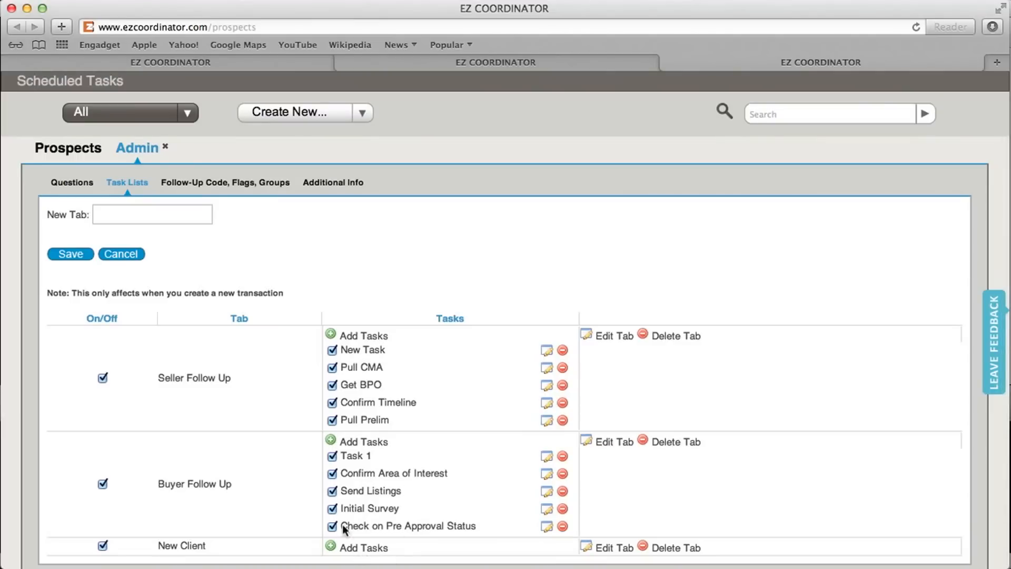
{"action": "mouse_move", "coordinate": [221, 189]}
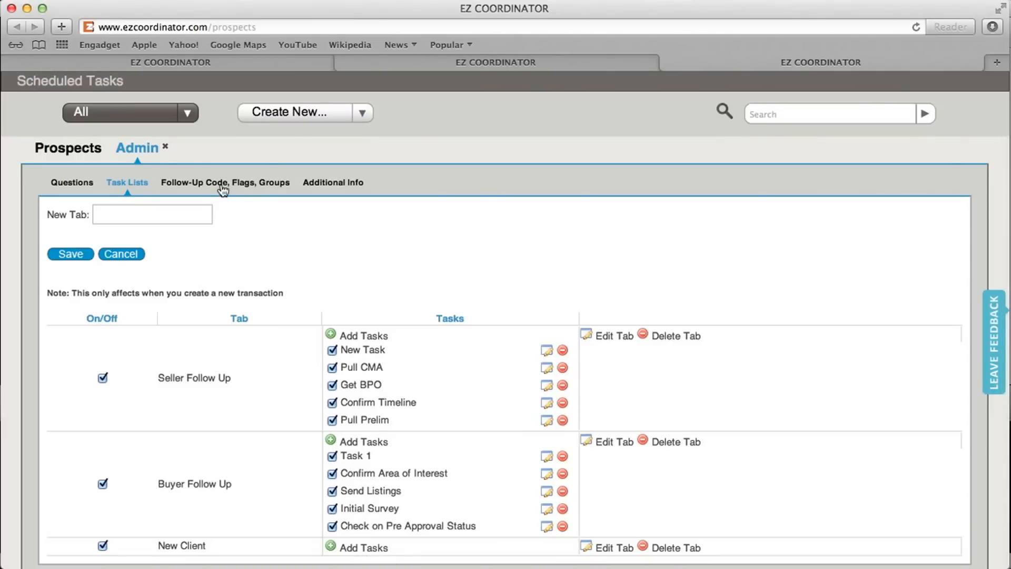
Step: Add an active follow-up code named 'New Follow Up' to the follow-up code list
{"action": "left_click", "coordinate": [223, 182]}
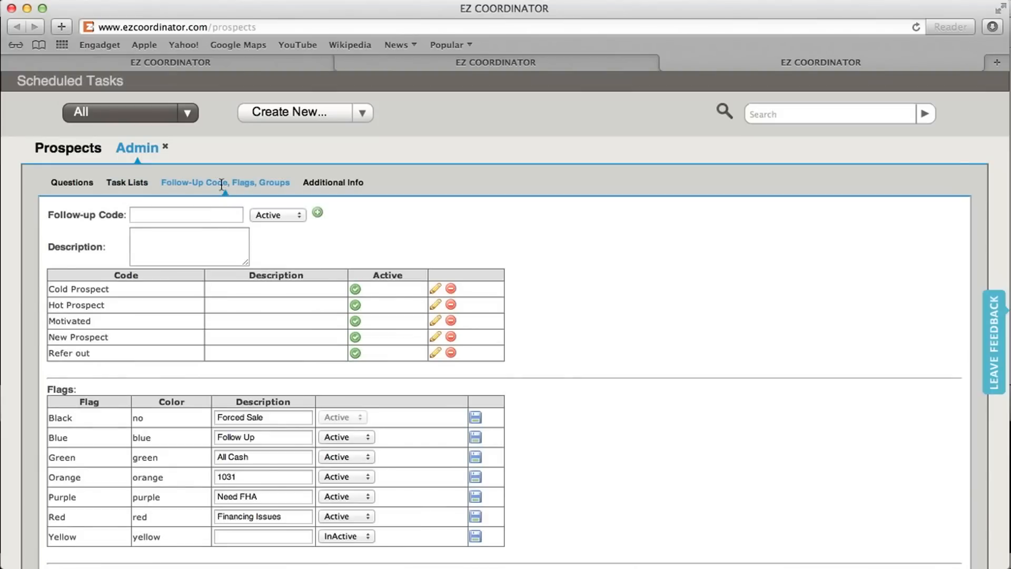
{"action": "mouse_move", "coordinate": [387, 224]}
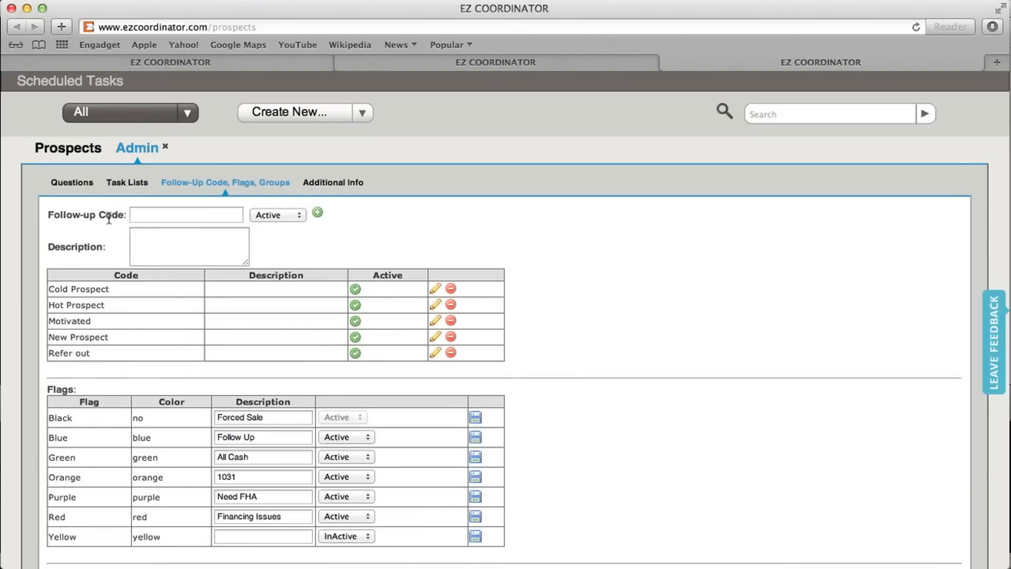
{"action": "mouse_move", "coordinate": [62, 335]}
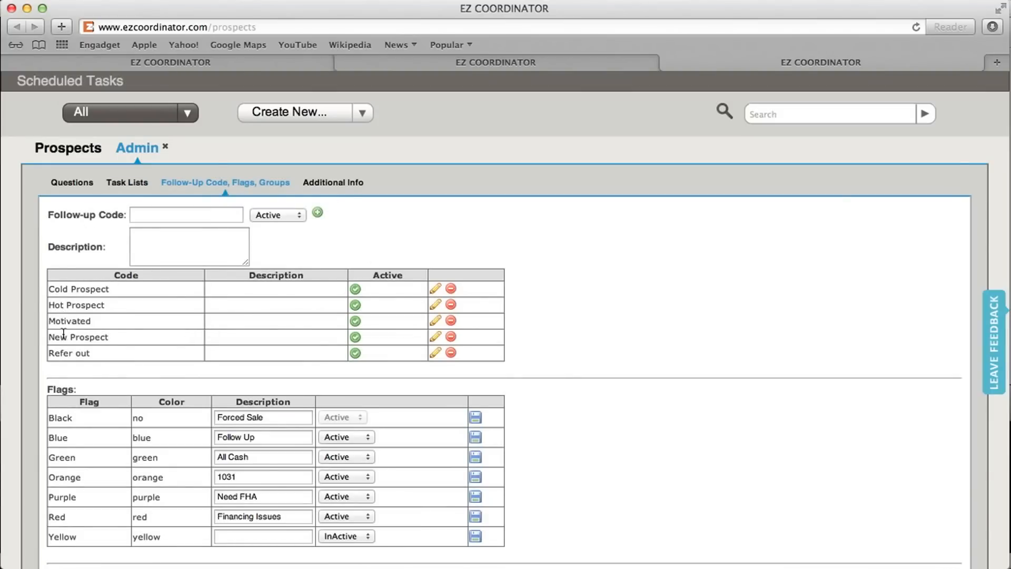
{"action": "mouse_move", "coordinate": [89, 320]}
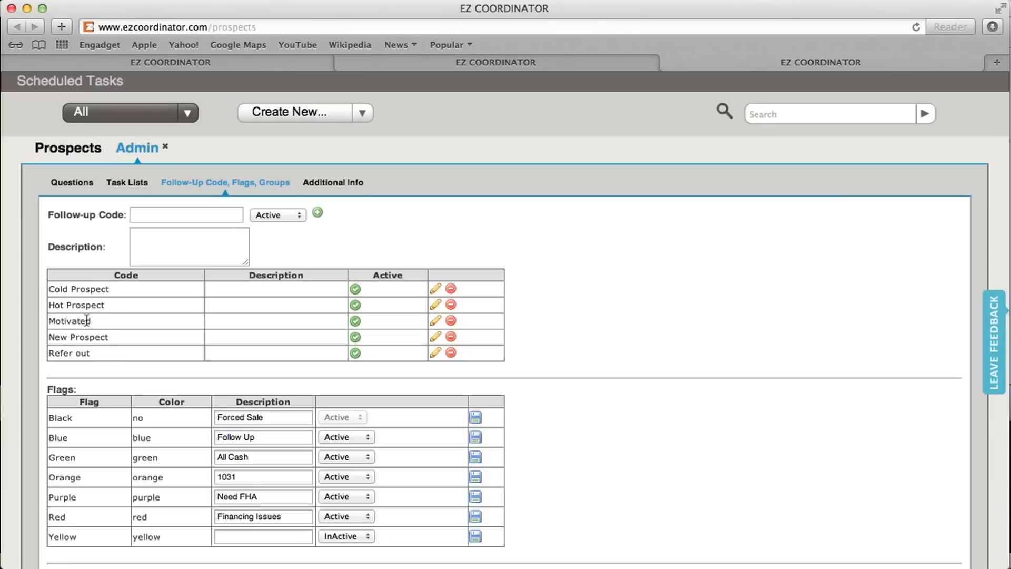
{"action": "mouse_move", "coordinate": [188, 339]}
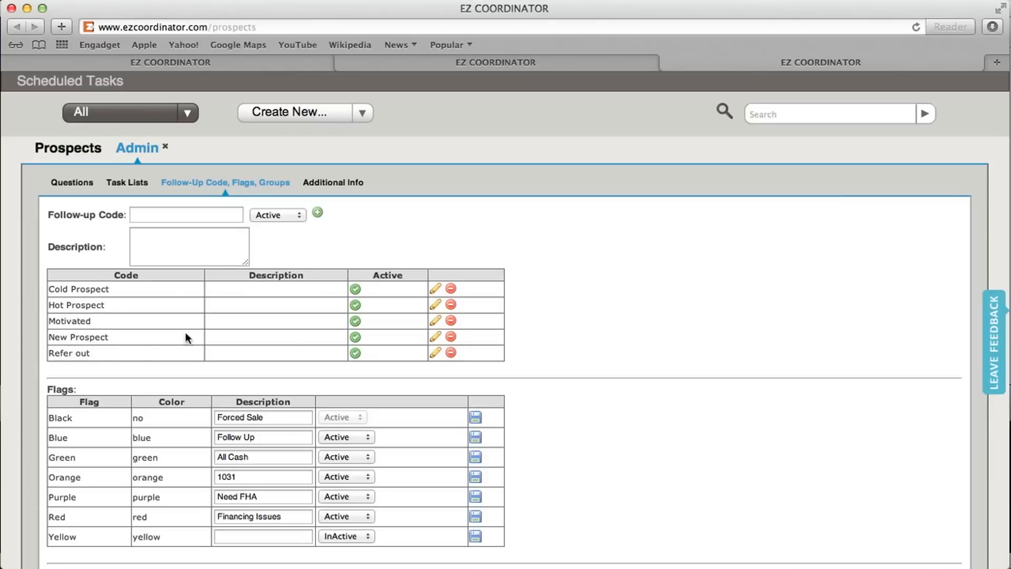
{"action": "mouse_move", "coordinate": [436, 353]}
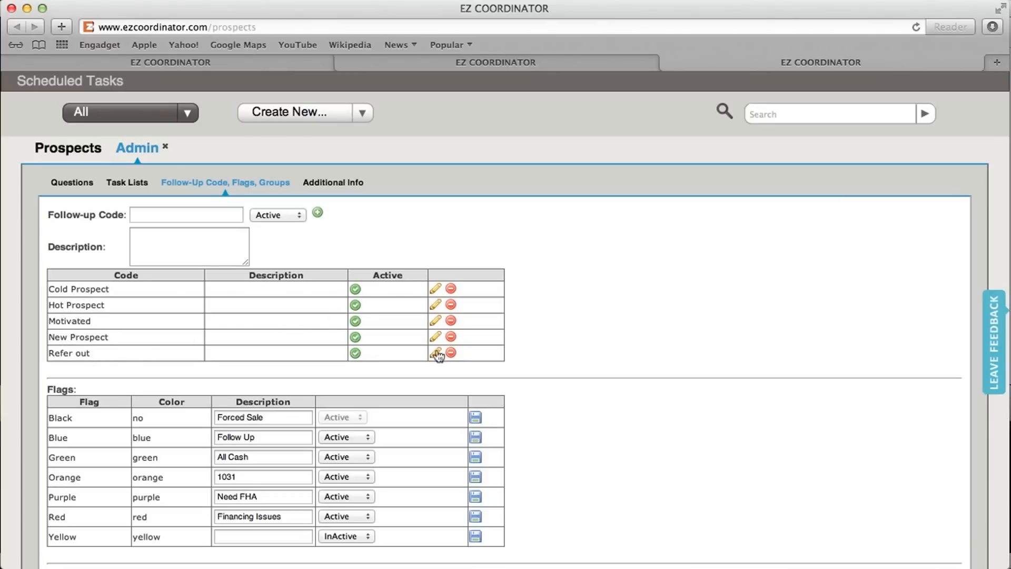
{"action": "left_click", "coordinate": [185, 215]}
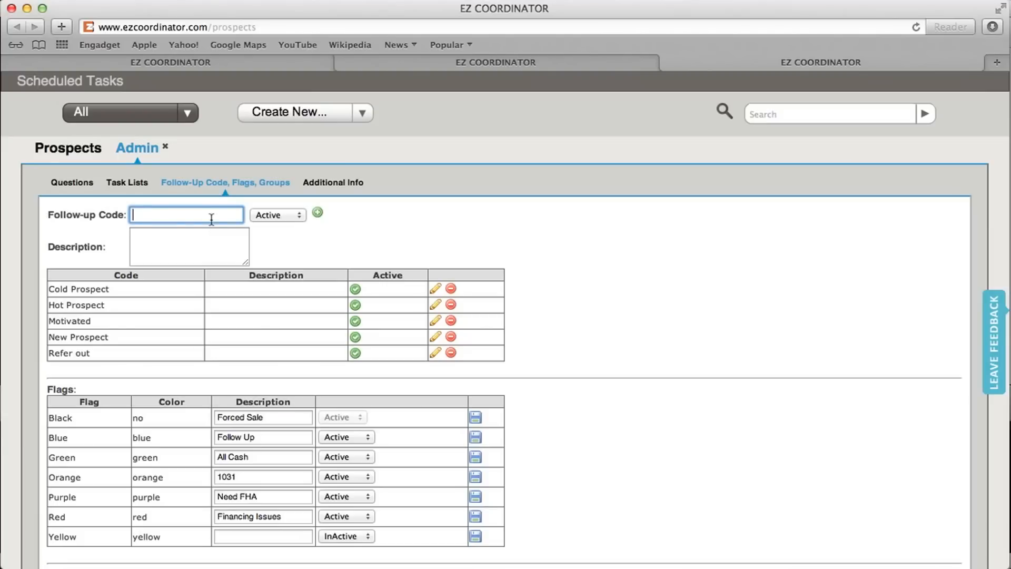
{"action": "type", "text": "New Fol"}
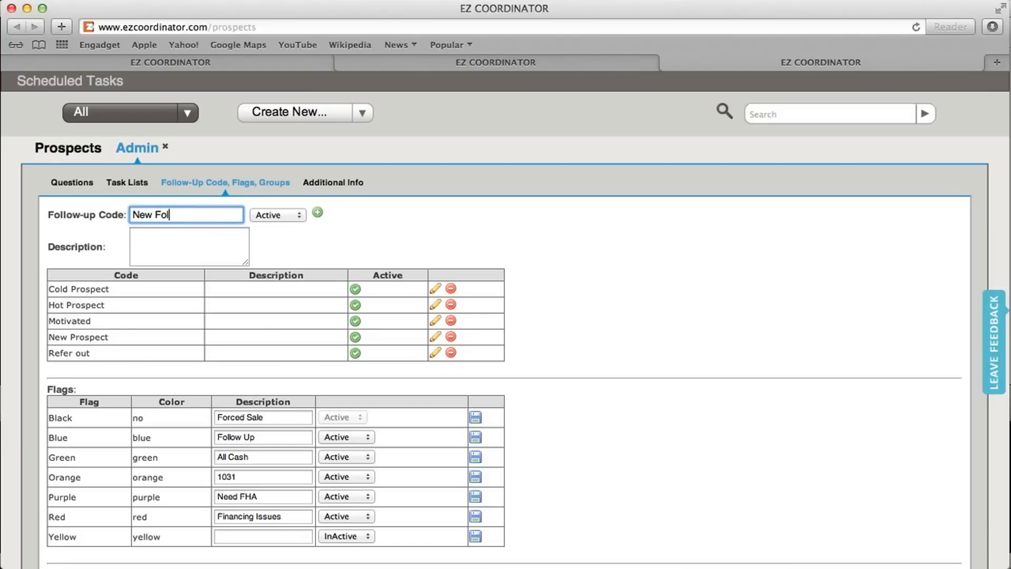
{"action": "type", "text": "low Up"}
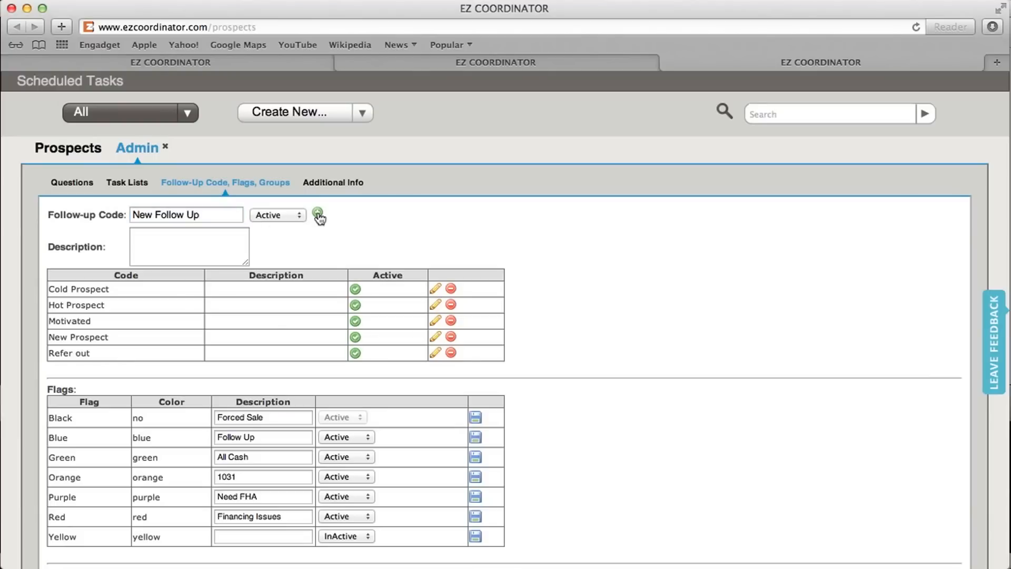
{"action": "left_click", "coordinate": [317, 212]}
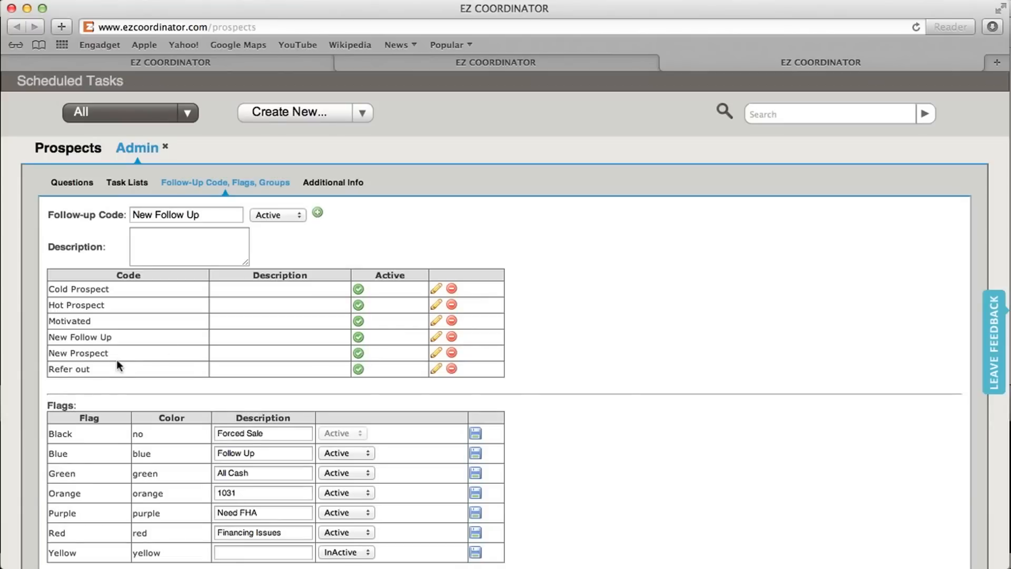
{"action": "mouse_move", "coordinate": [206, 345]}
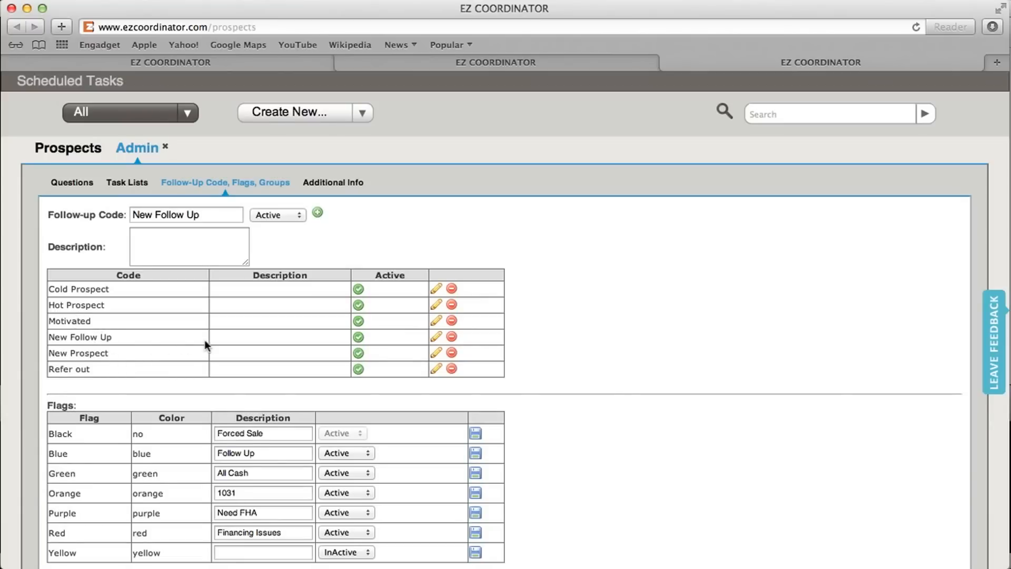
{"action": "mouse_move", "coordinate": [711, 358]}
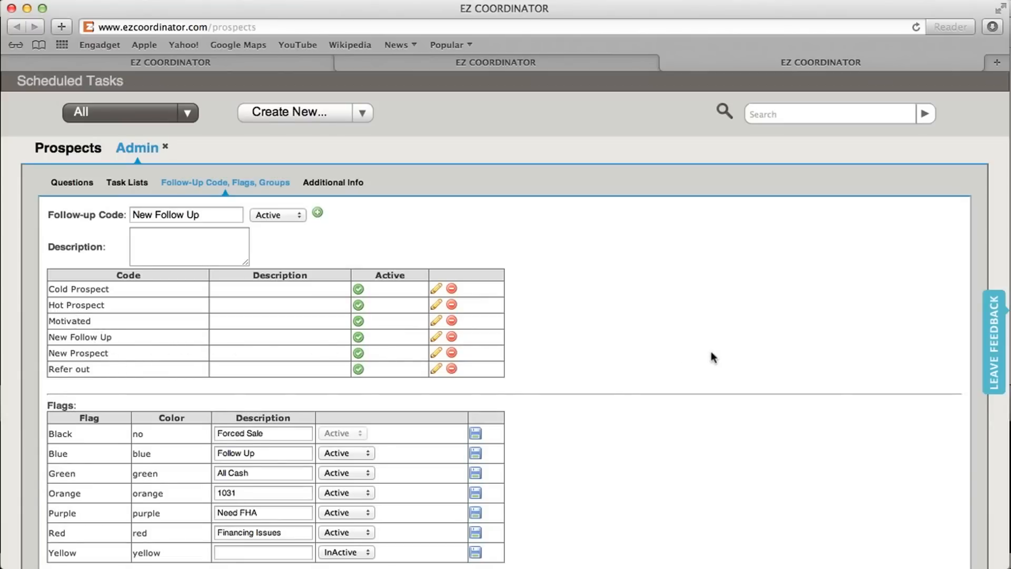
{"action": "scroll", "scroll_direction": "down", "scroll_amount": 3}
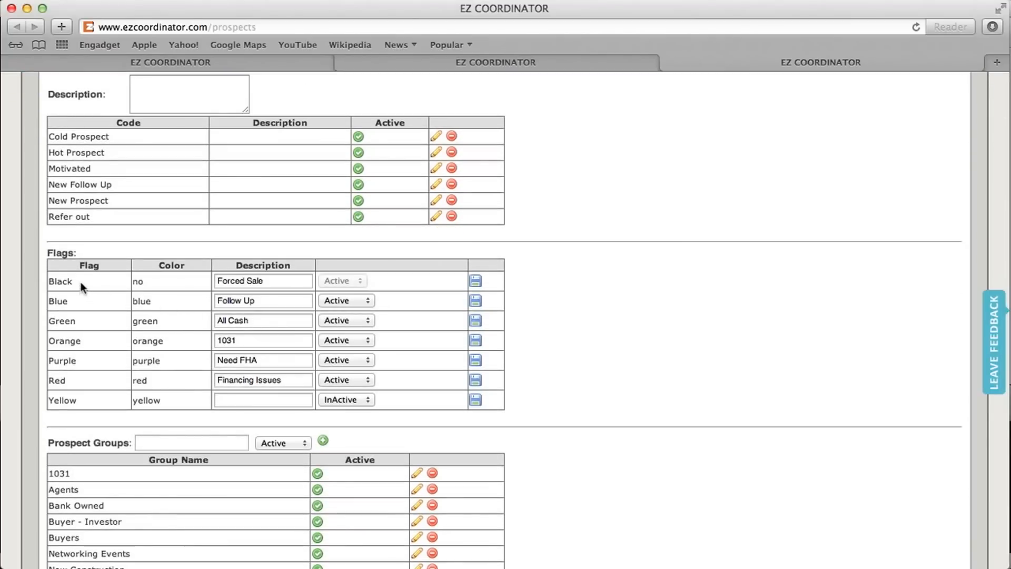
{"action": "mouse_move", "coordinate": [79, 404]}
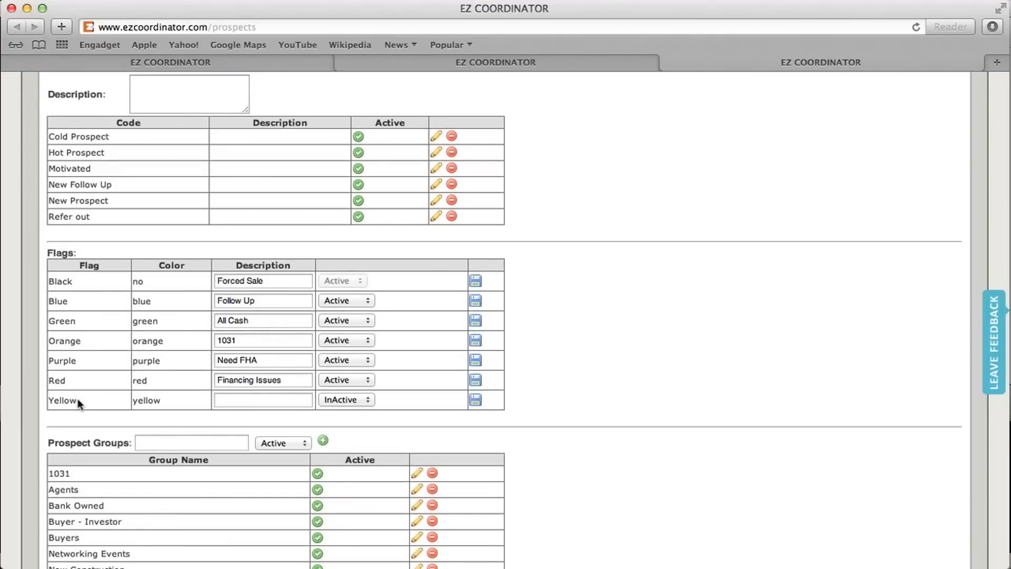
{"action": "mouse_move", "coordinate": [187, 383]}
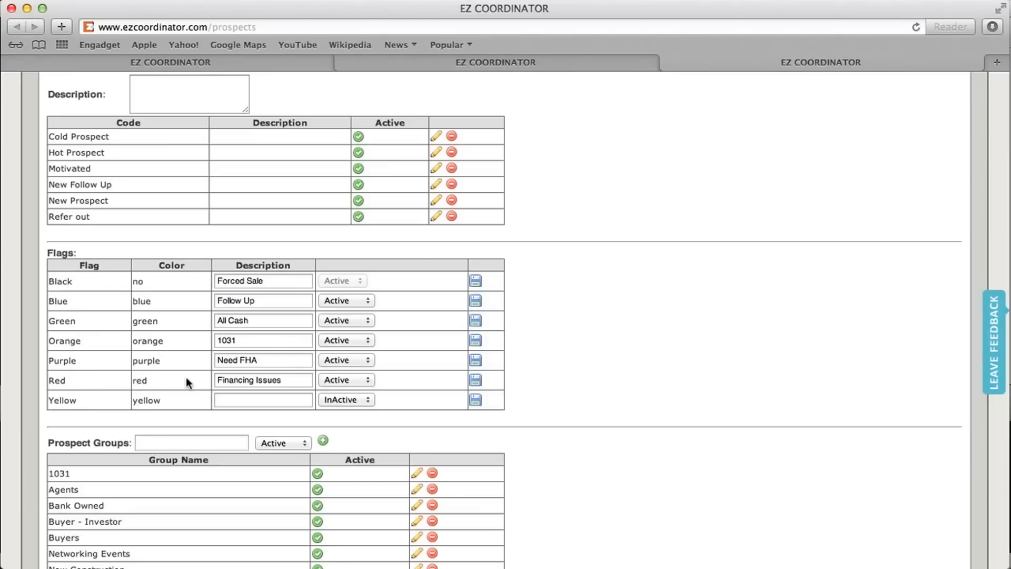
{"action": "mouse_move", "coordinate": [191, 290]}
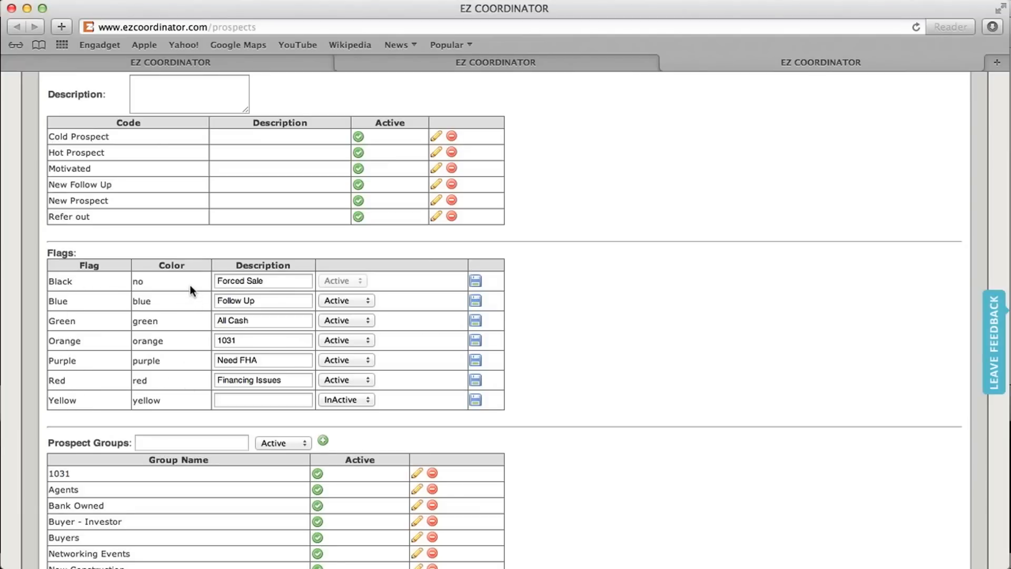
Step: Replace the Blue flag's 'Follow Up' description with 'Alert For New Property' and save it
{"action": "left_click", "coordinate": [263, 281]}
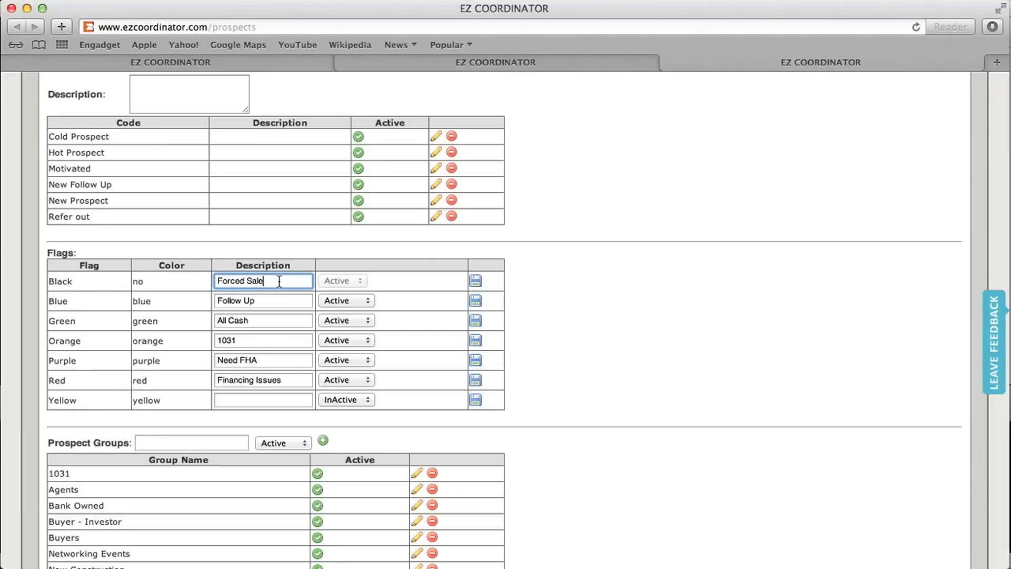
{"action": "left_click", "coordinate": [263, 301]}
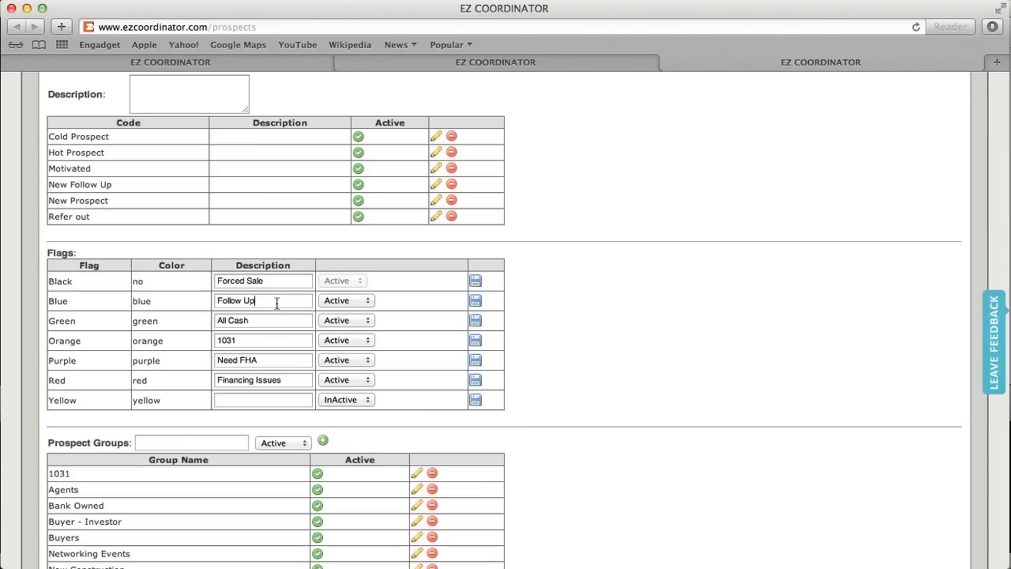
{"action": "left_click", "coordinate": [262, 300]}
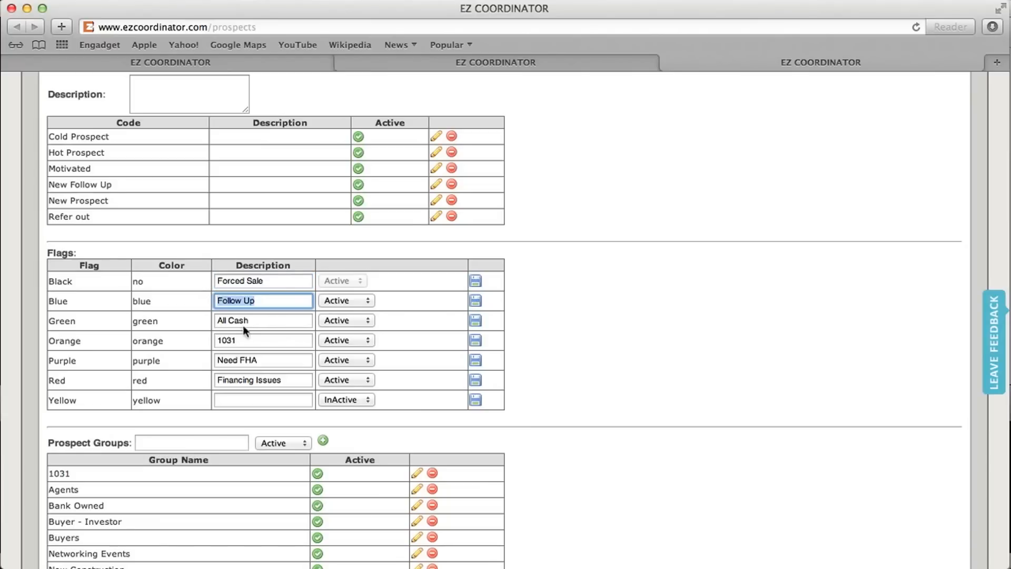
{"action": "mouse_move", "coordinate": [250, 332]}
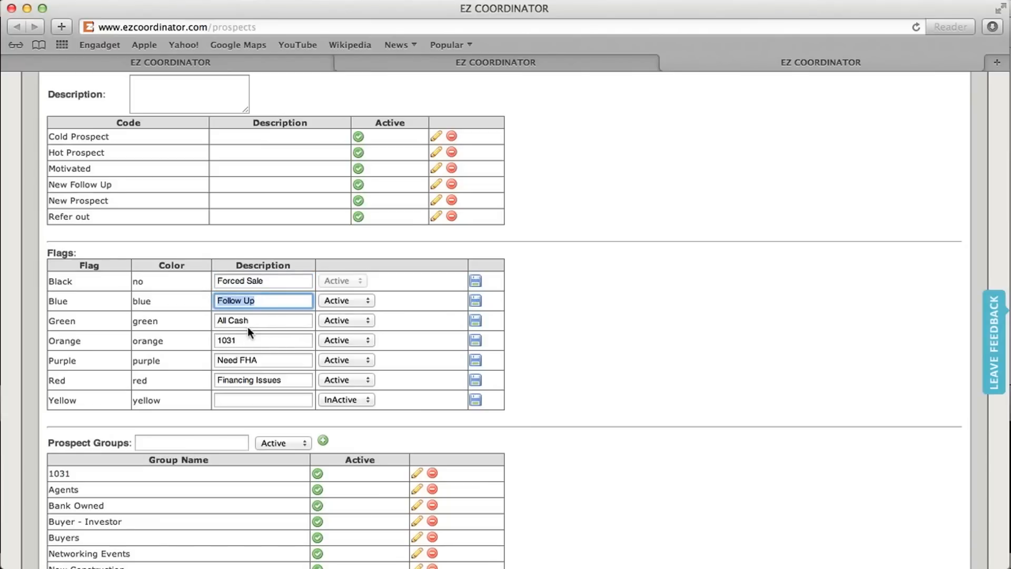
{"action": "type", "text": "Alert For Ne"}
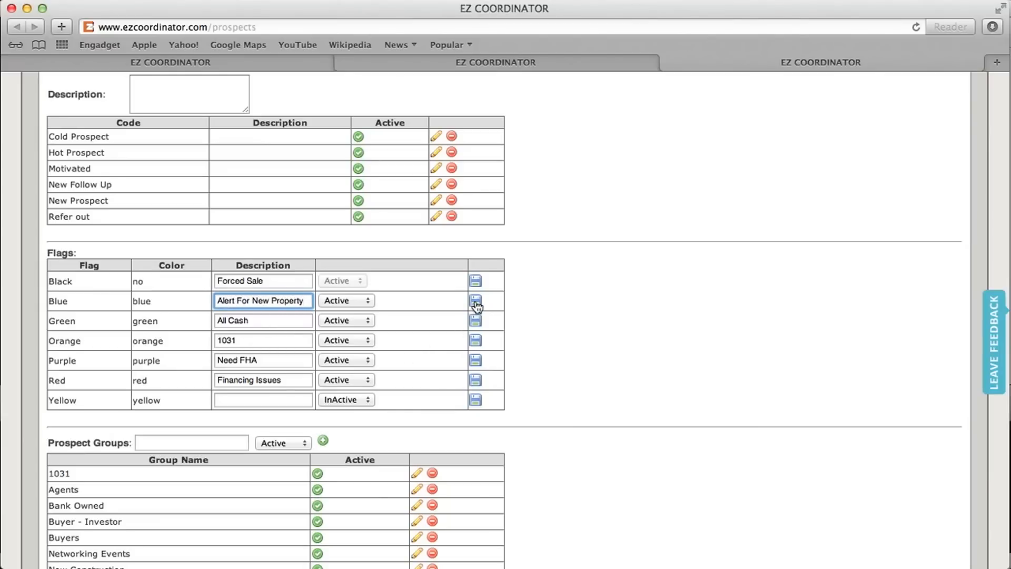
{"action": "left_click", "coordinate": [474, 300]}
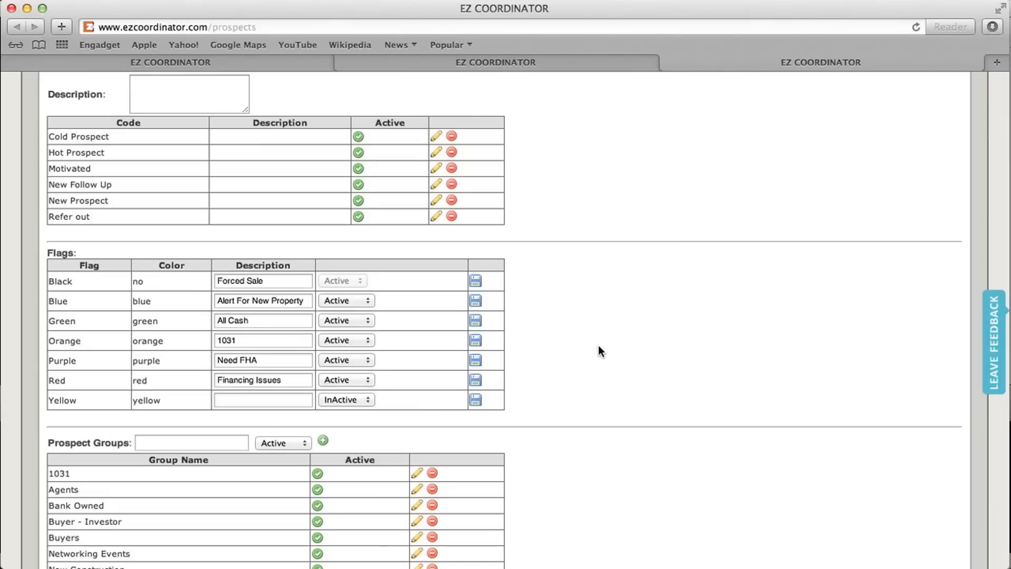
Step: Add an active prospect group named 'Looking for a single family home'
{"action": "scroll", "scroll_direction": "down", "scroll_amount": 3}
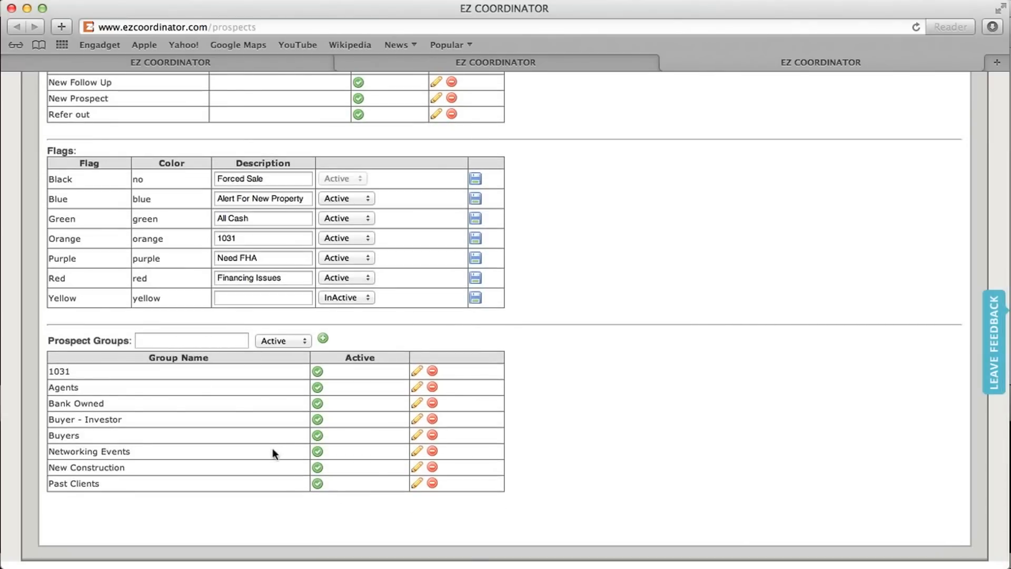
{"action": "mouse_move", "coordinate": [162, 467]}
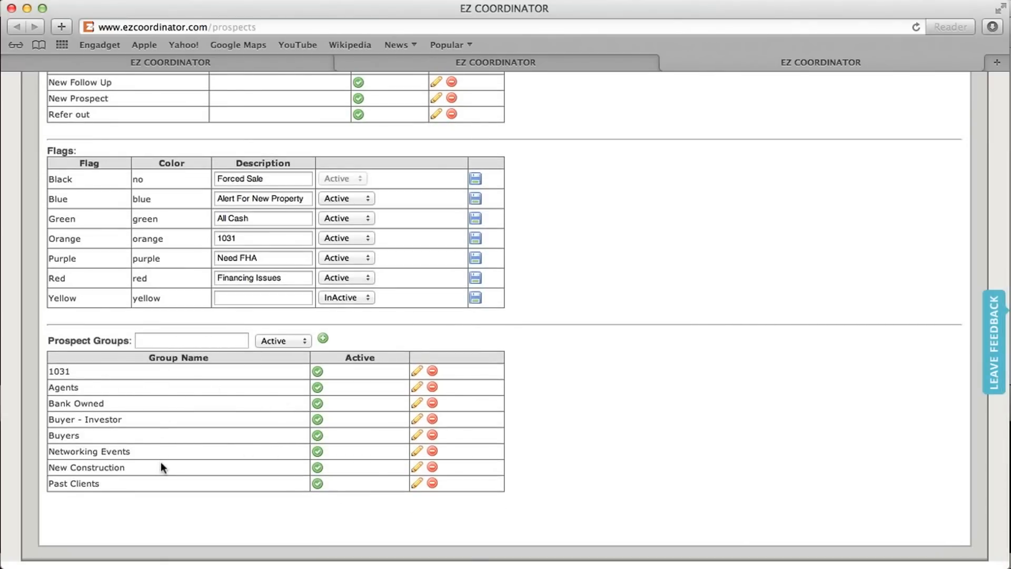
{"action": "mouse_move", "coordinate": [417, 371]}
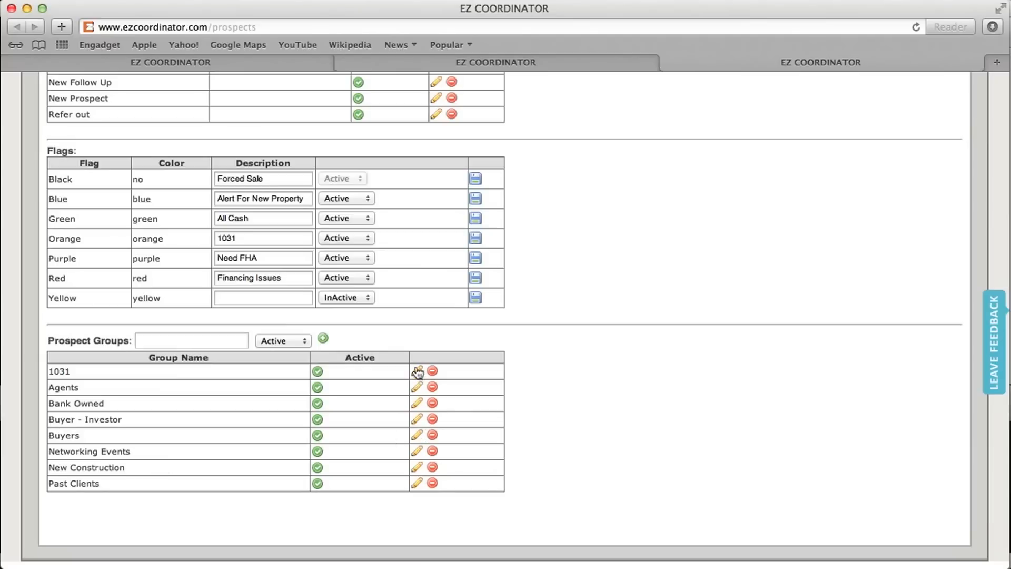
{"action": "left_click", "coordinate": [191, 341]}
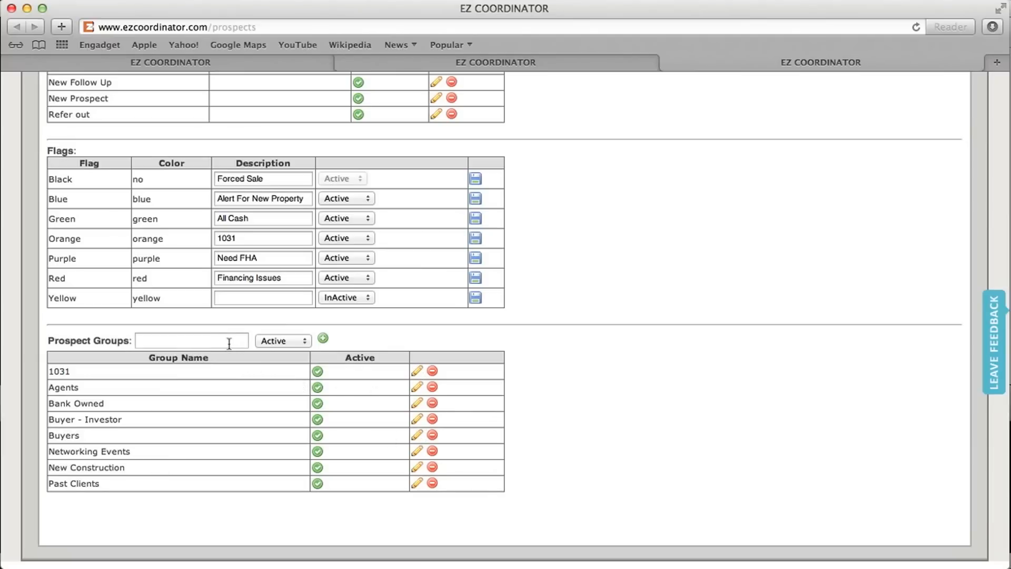
{"action": "left_click", "coordinate": [190, 341]}
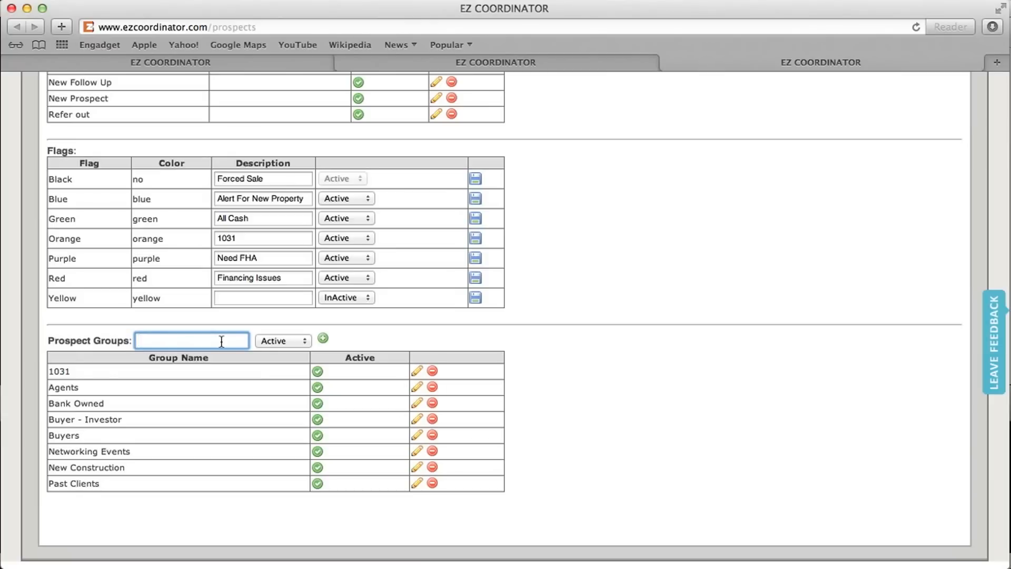
{"action": "type", "text": "Looking"}
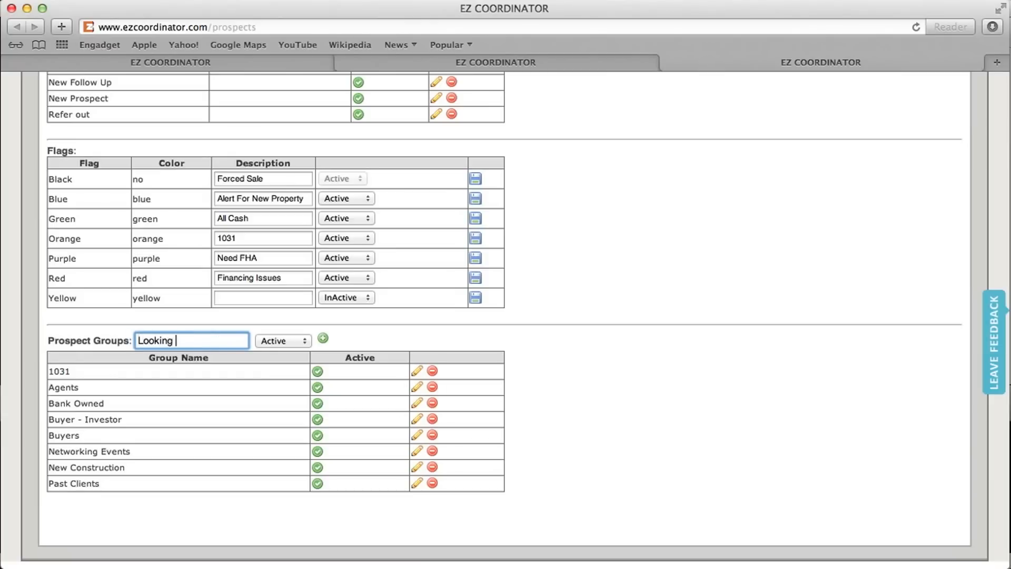
{"action": "type", "text": "for a single family home"}
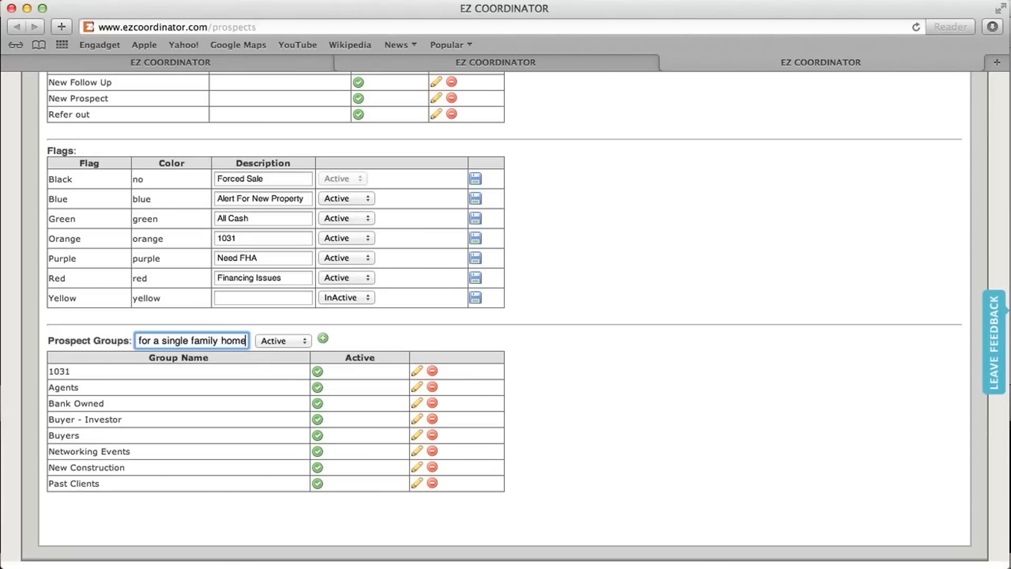
{"action": "type", "text": "Looking for a single family home"}
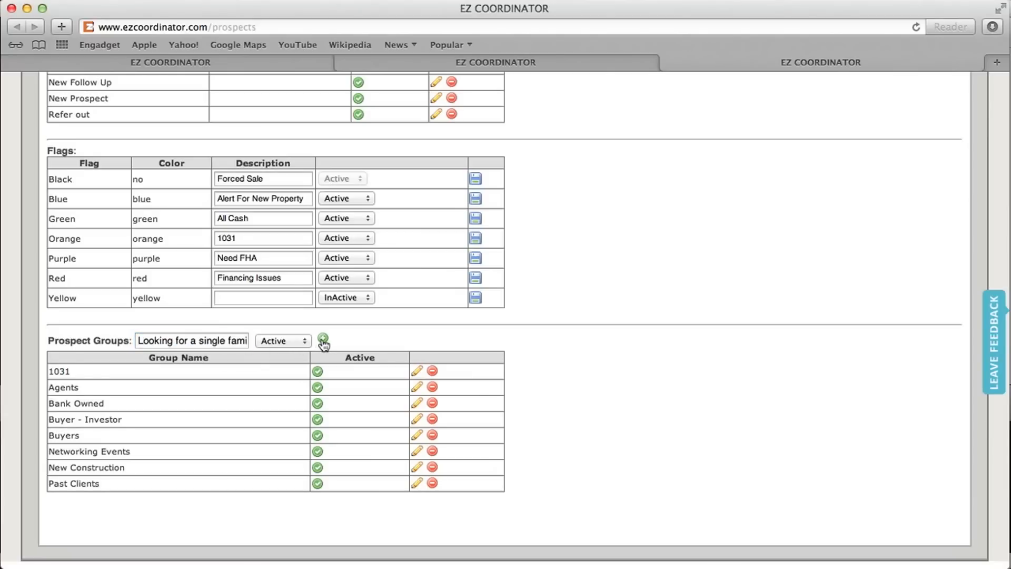
{"action": "left_click", "coordinate": [322, 340]}
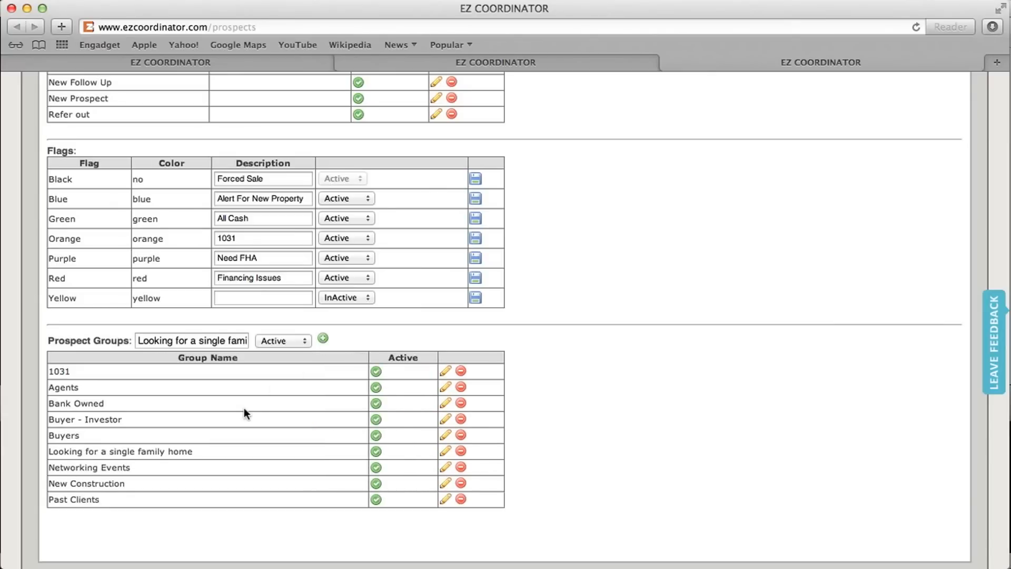
{"action": "mouse_move", "coordinate": [932, 246]}
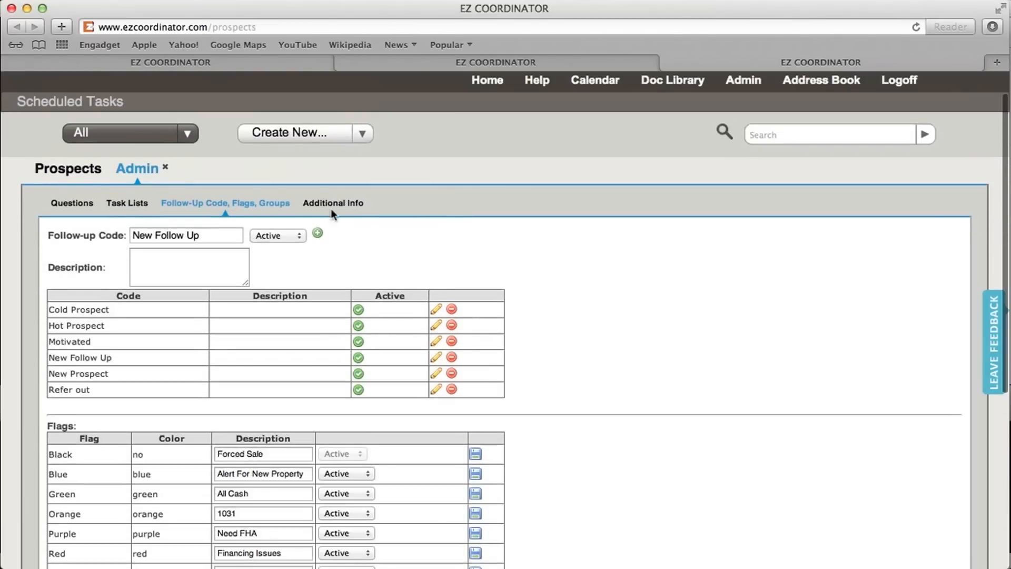
Step: Add a 'Type of Pet' field with Text type in the Other category on Additional Info
{"action": "left_click", "coordinate": [333, 204]}
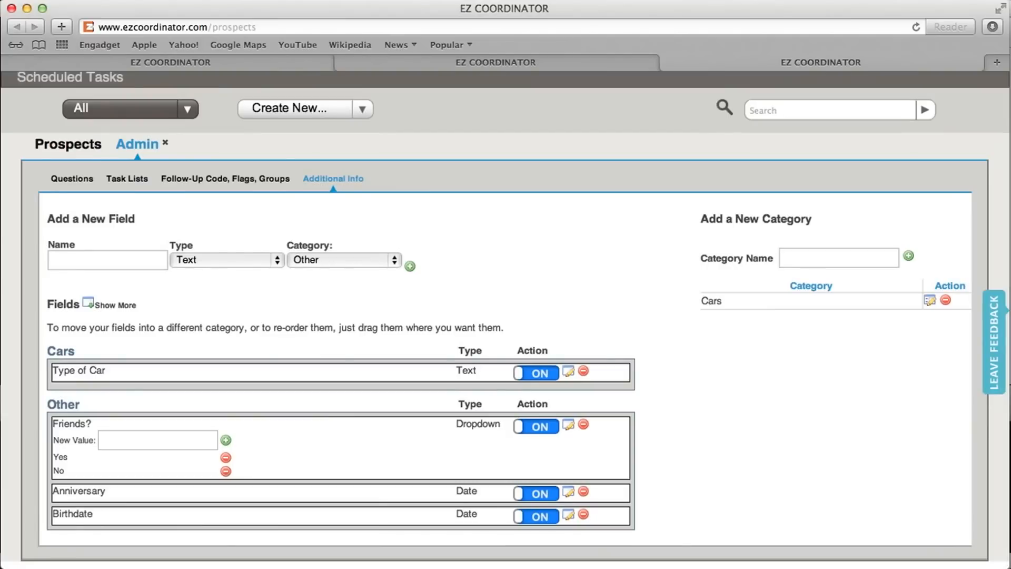
{"action": "mouse_move", "coordinate": [236, 337]}
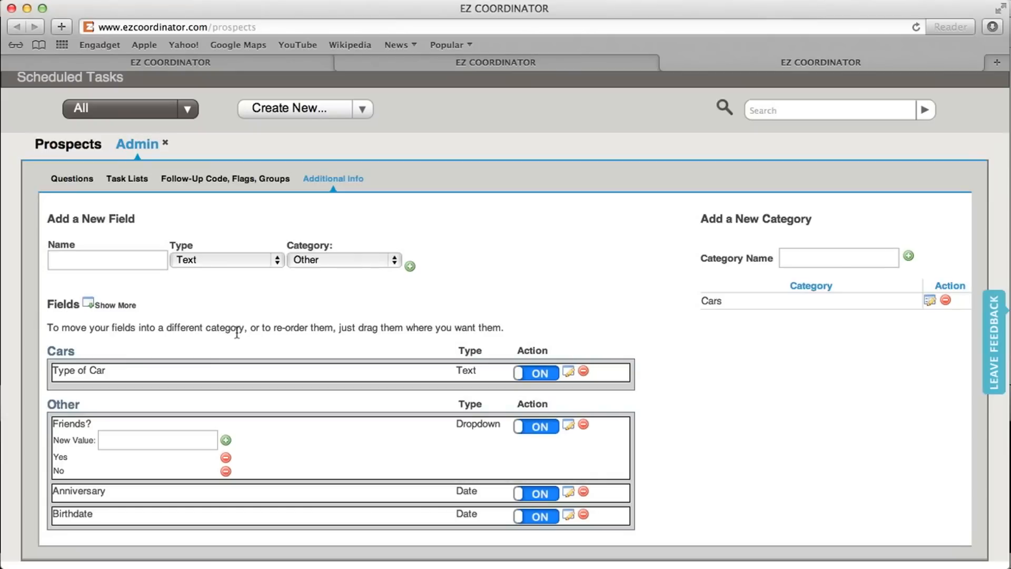
{"action": "left_click", "coordinate": [103, 259]}
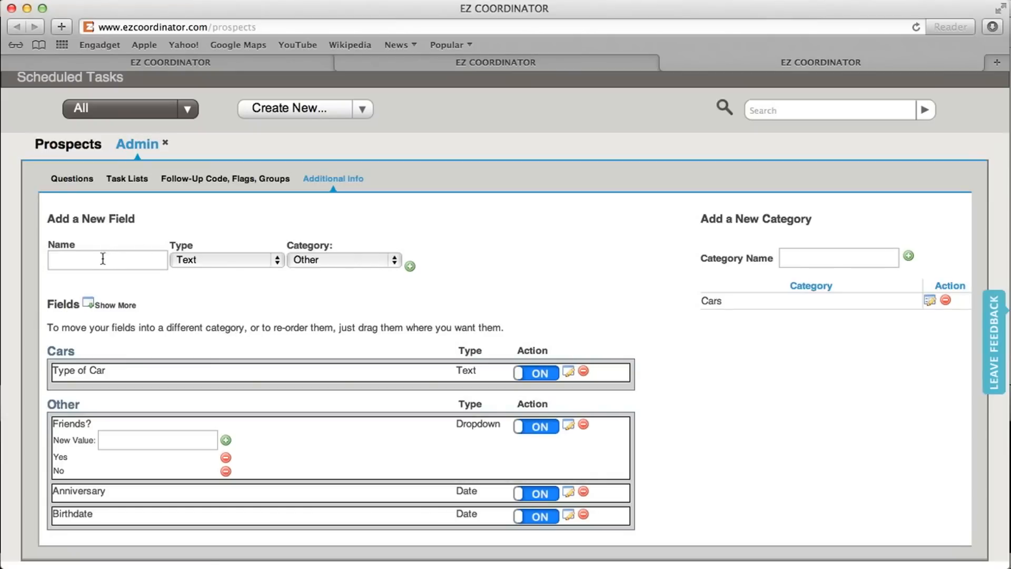
{"action": "left_click", "coordinate": [105, 259]}
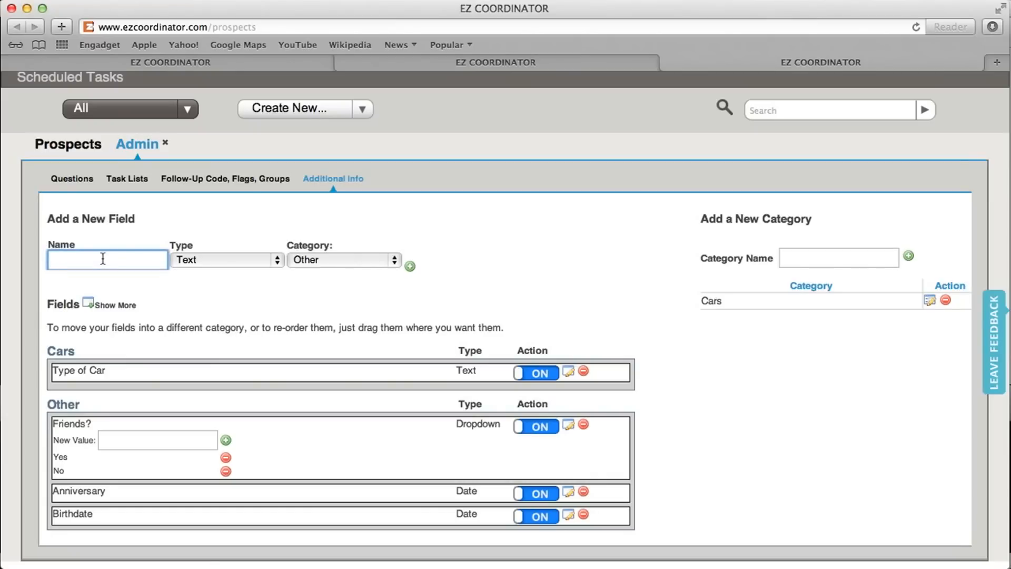
{"action": "type", "text": "Type of Pet"}
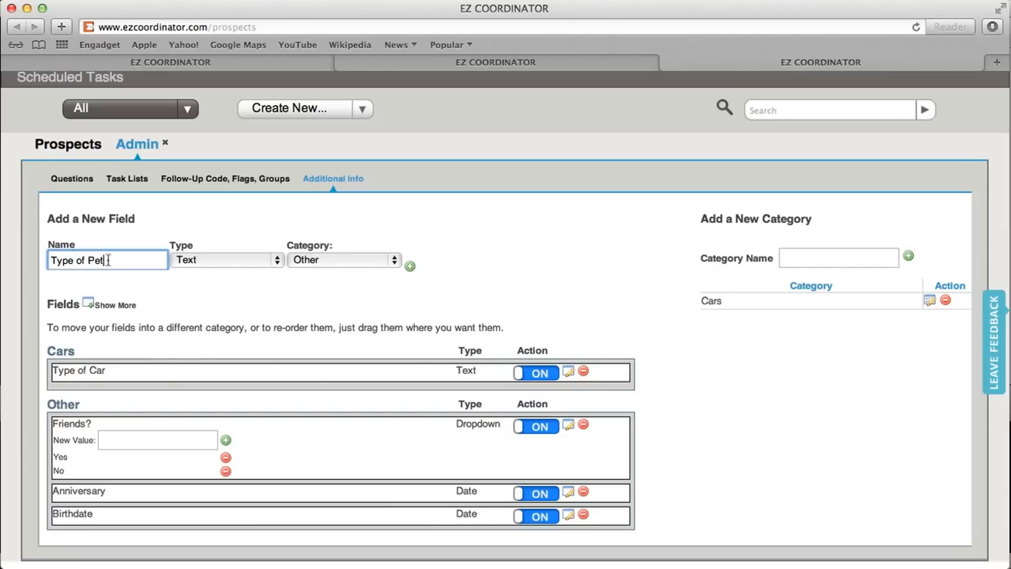
{"action": "left_click", "coordinate": [225, 259]}
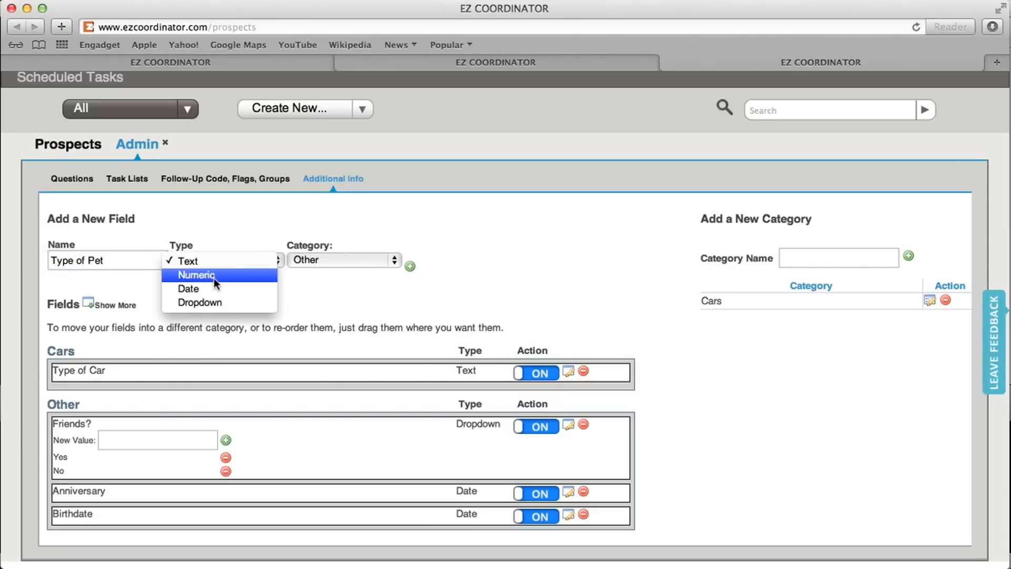
{"action": "mouse_move", "coordinate": [217, 299]}
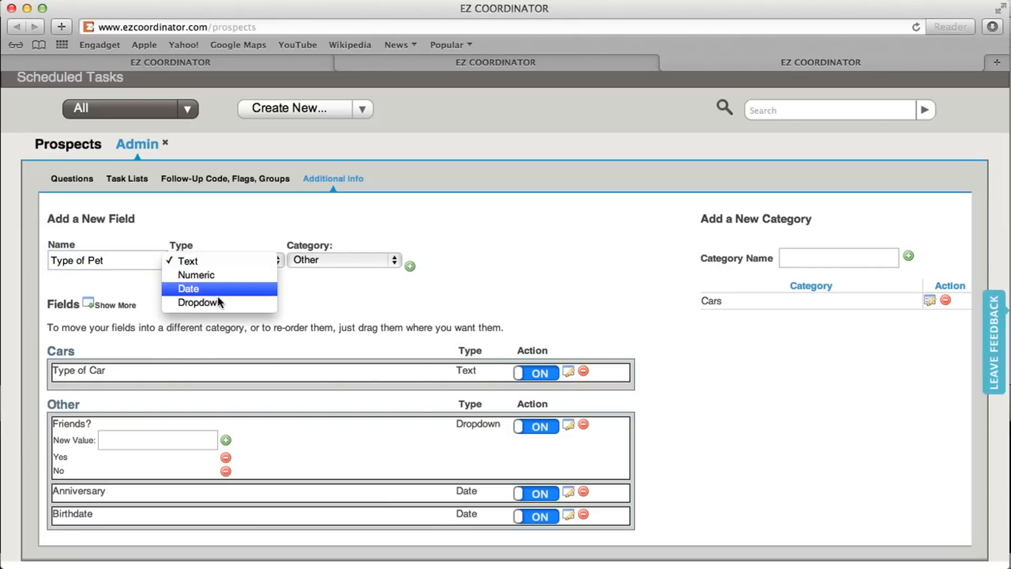
{"action": "mouse_move", "coordinate": [206, 262]}
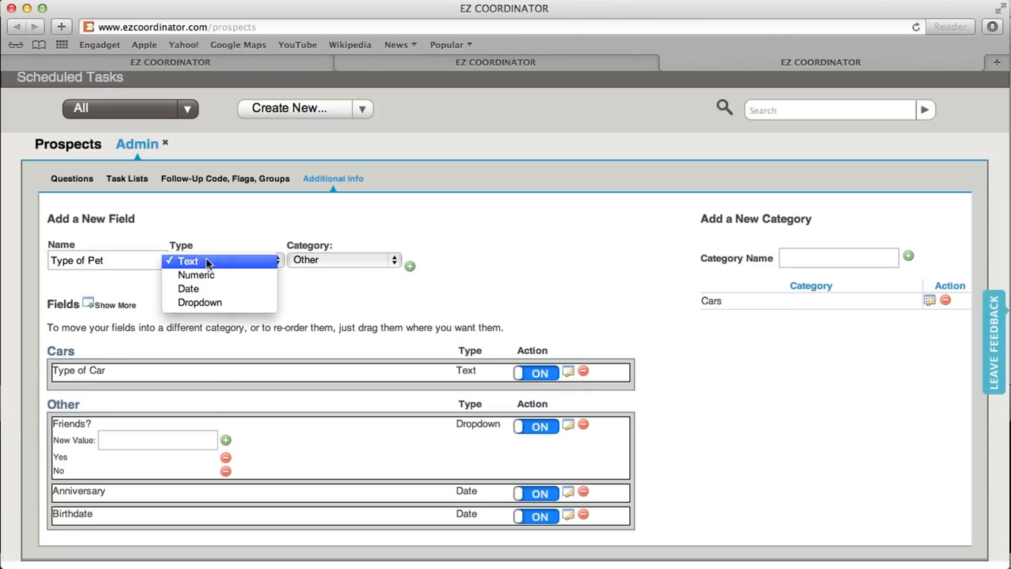
{"action": "left_click", "coordinate": [343, 259]}
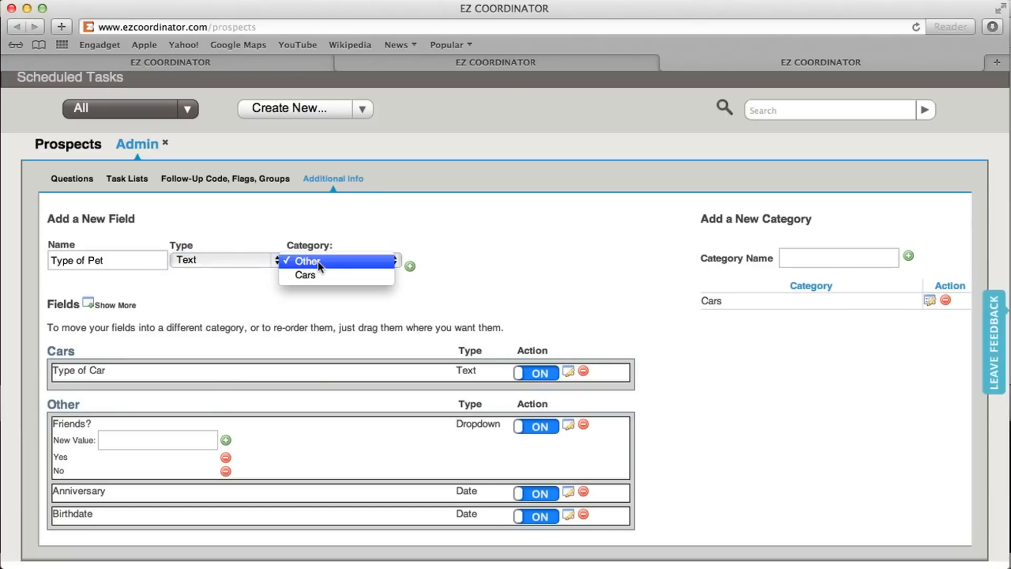
{"action": "left_click", "coordinate": [308, 261]}
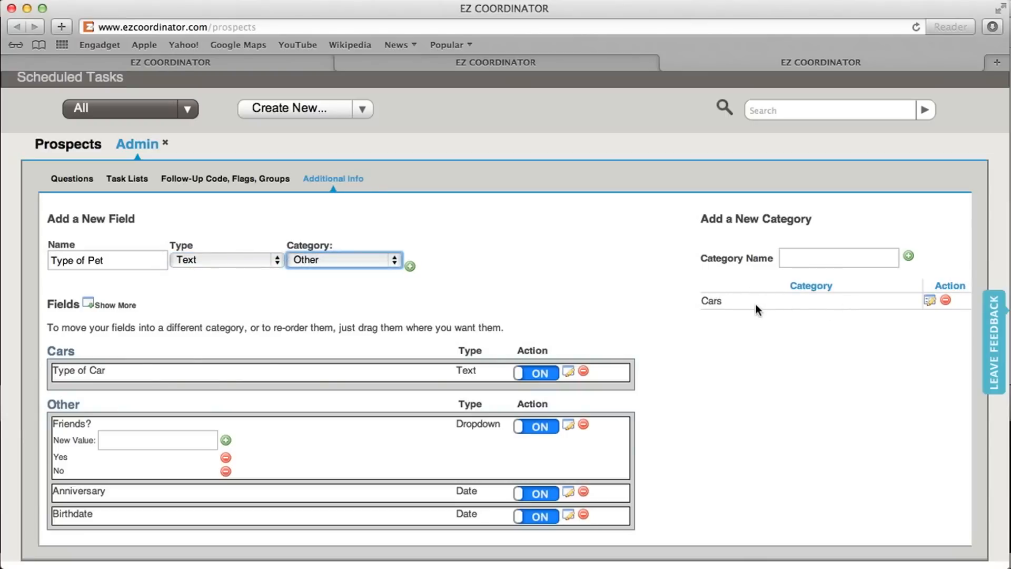
{"action": "left_click", "coordinate": [343, 260]}
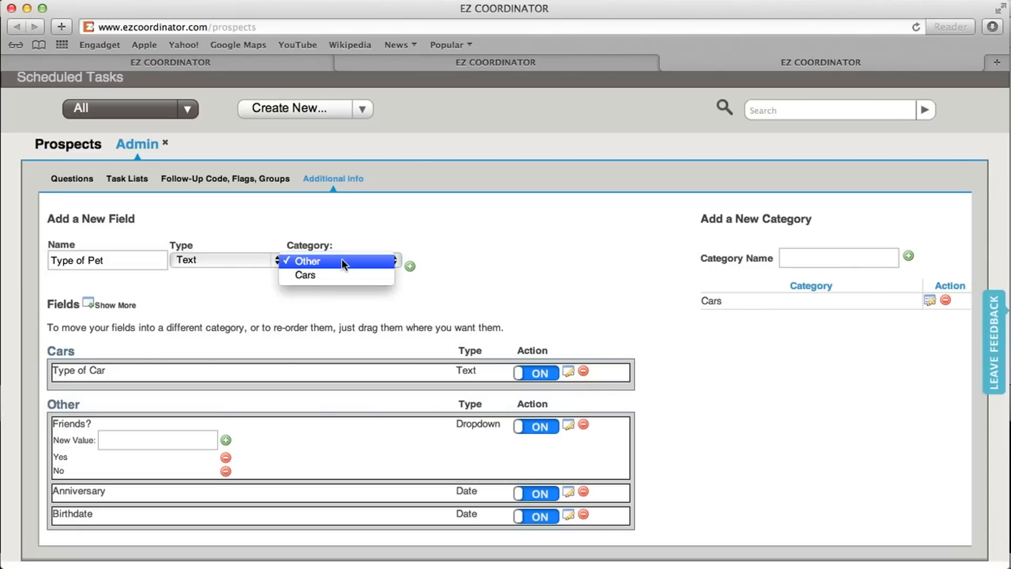
{"action": "left_click", "coordinate": [308, 262]}
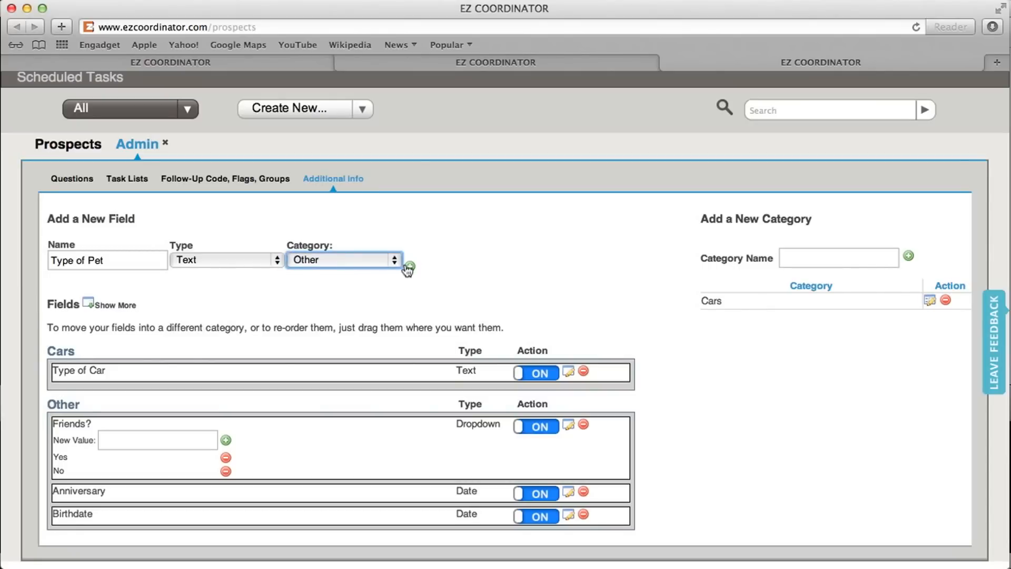
{"action": "left_click", "coordinate": [409, 266]}
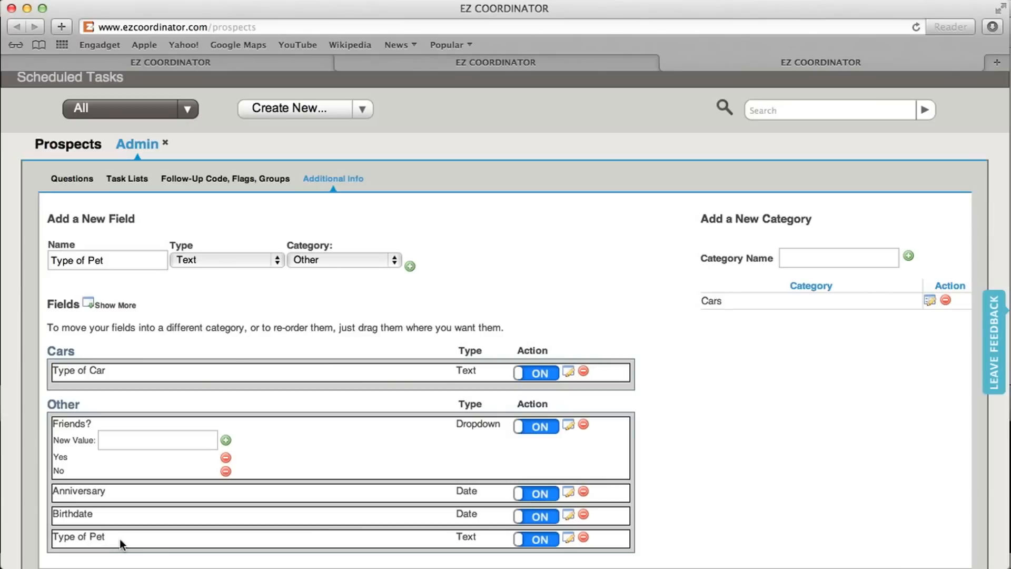
Step: Move the Type of Pet field up to sit between Anniversary and Birthdate
{"action": "left_click_drag", "start_coordinate": [79, 536], "coordinate": [77, 491]}
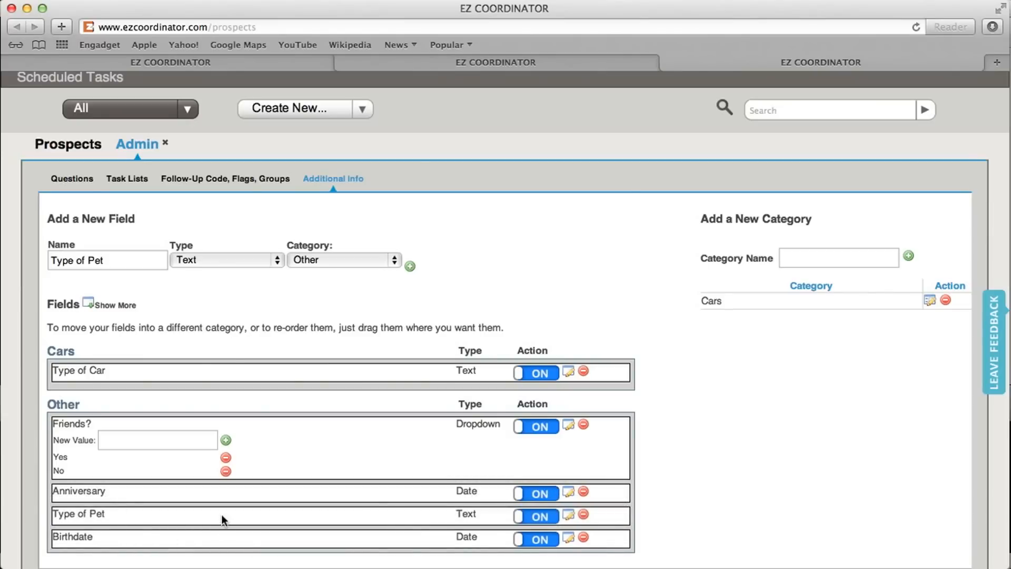
{"action": "mouse_move", "coordinate": [179, 332]}
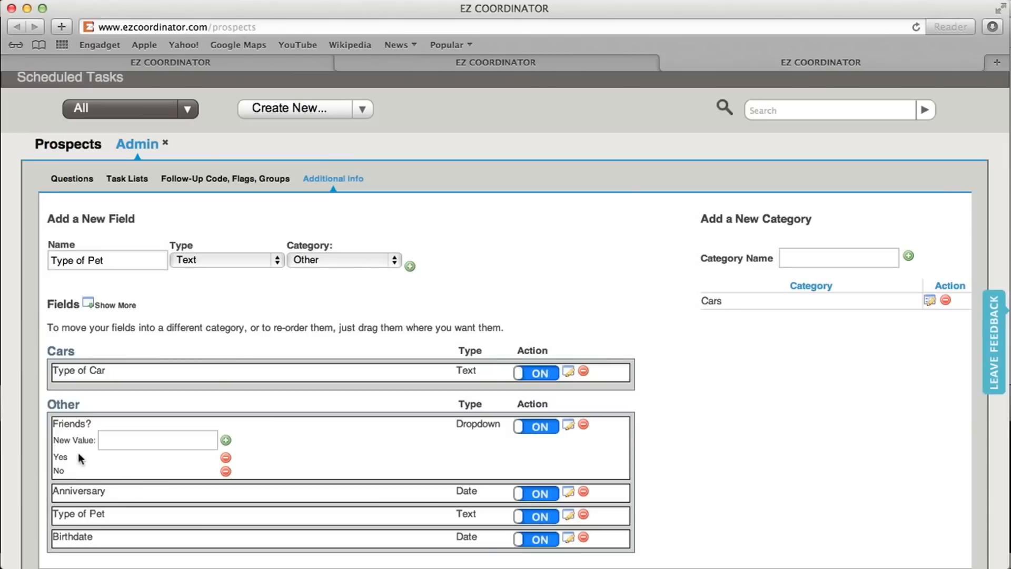
{"action": "mouse_move", "coordinate": [72, 423]}
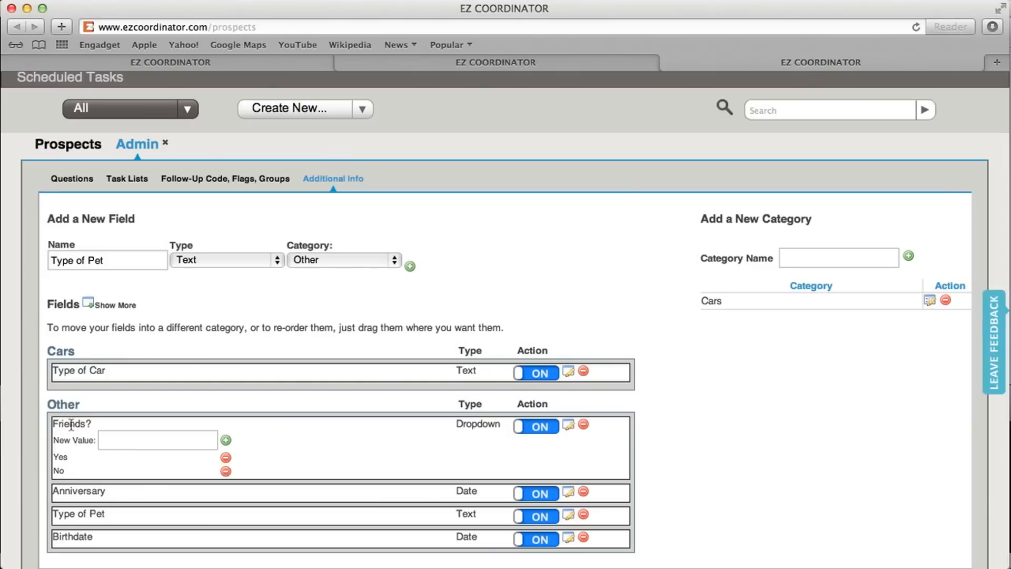
{"action": "mouse_move", "coordinate": [71, 475]}
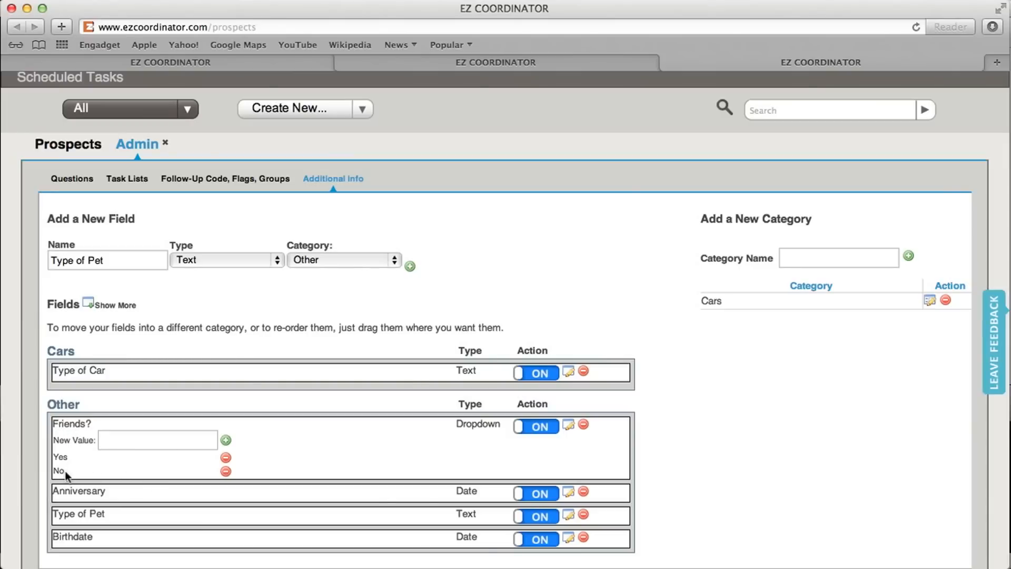
Step: Add 'Many' as a third answer option in the Friends? dropdown beneath Yes and No
{"action": "left_click", "coordinate": [158, 440]}
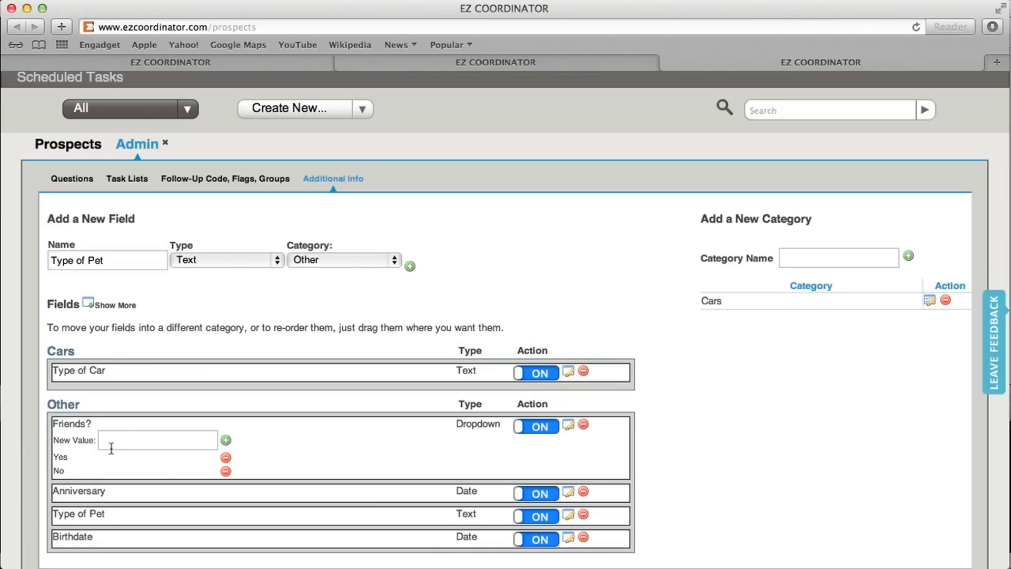
{"action": "left_click", "coordinate": [158, 440]}
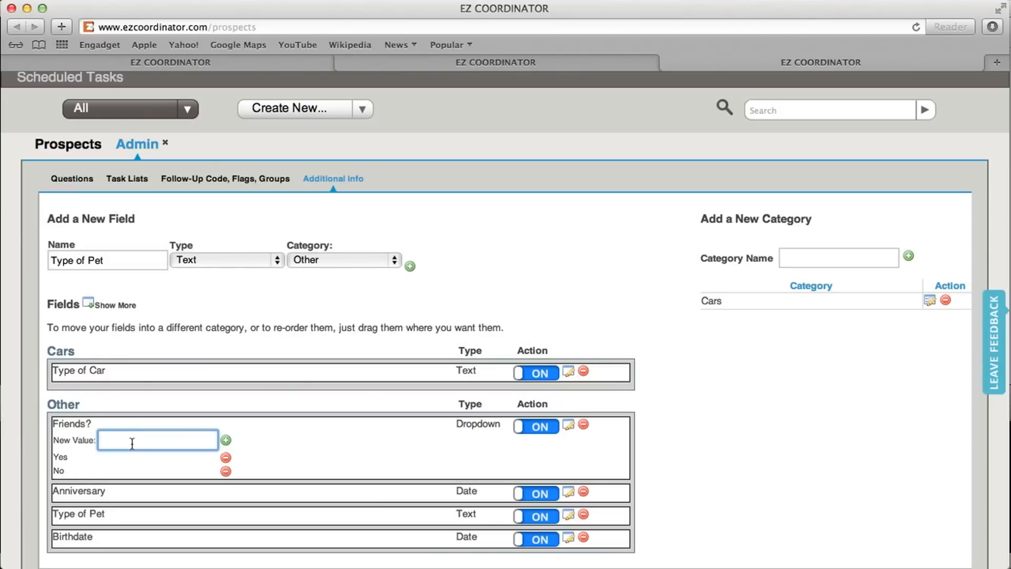
{"action": "type", "text": "Many"}
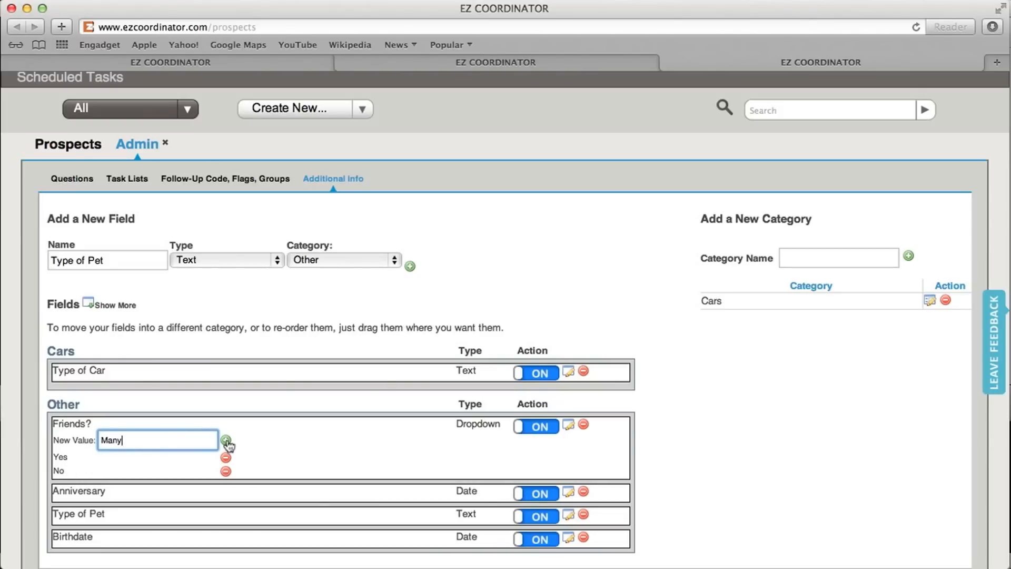
{"action": "left_click", "coordinate": [225, 440]}
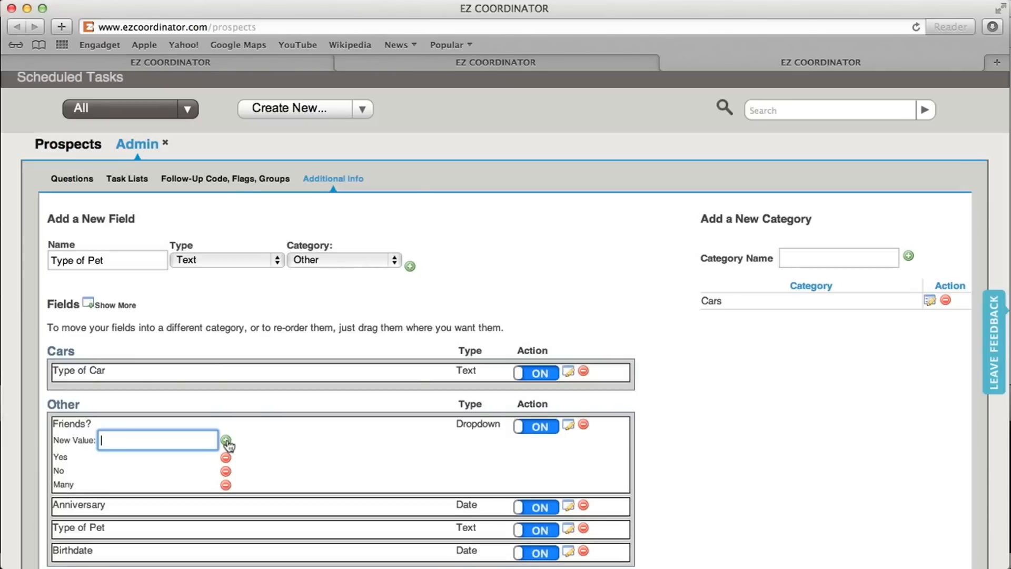
{"action": "mouse_move", "coordinate": [86, 465]}
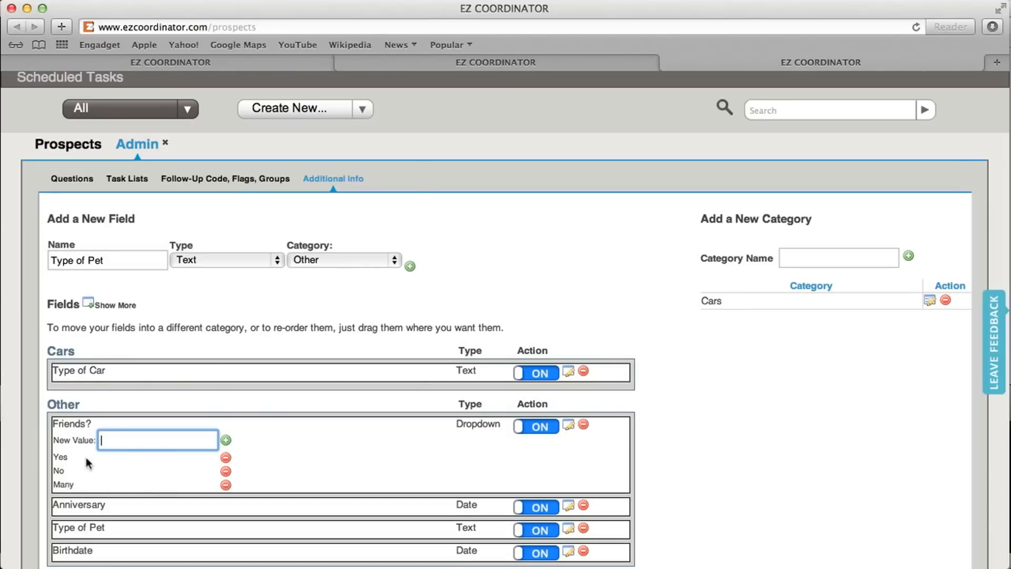
{"action": "mouse_move", "coordinate": [77, 471]}
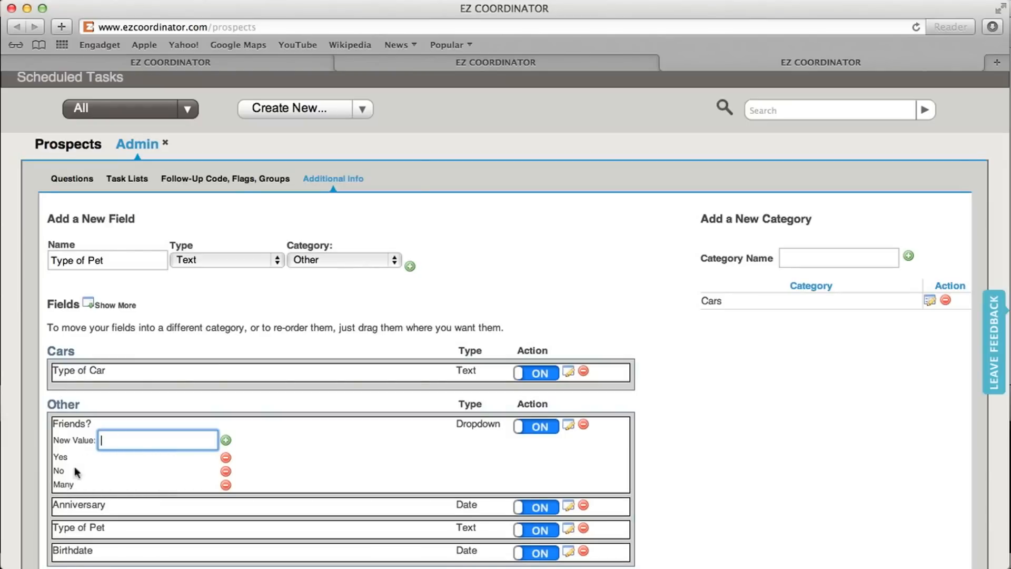
{"action": "mouse_move", "coordinate": [330, 479]}
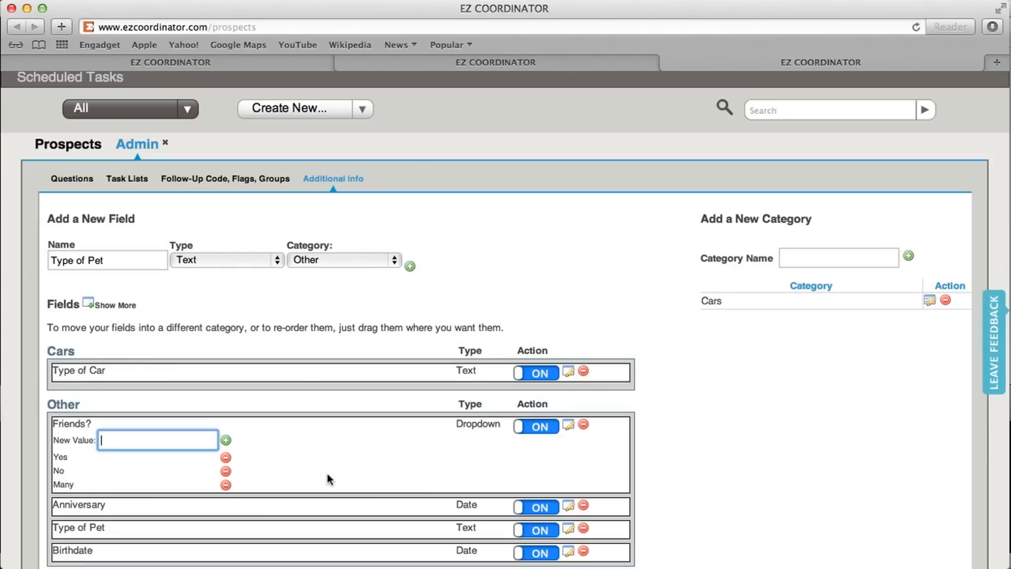
{"action": "mouse_move", "coordinate": [108, 472]}
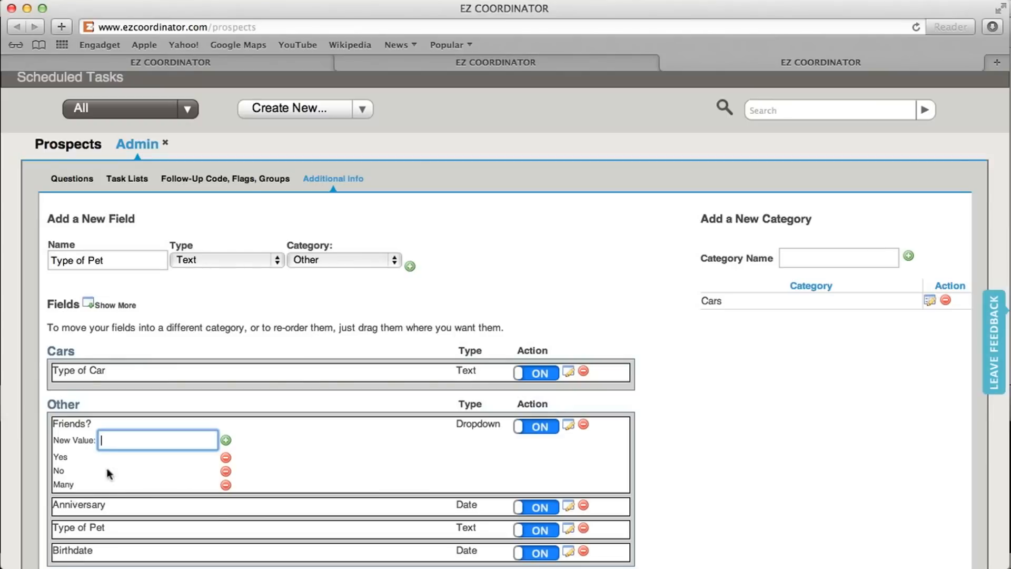
{"action": "mouse_move", "coordinate": [528, 317]}
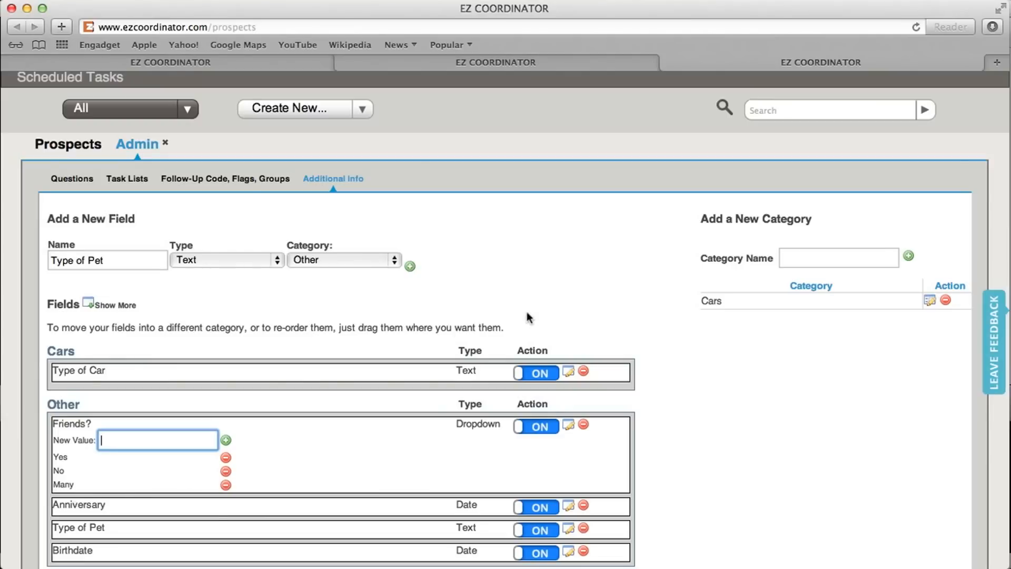